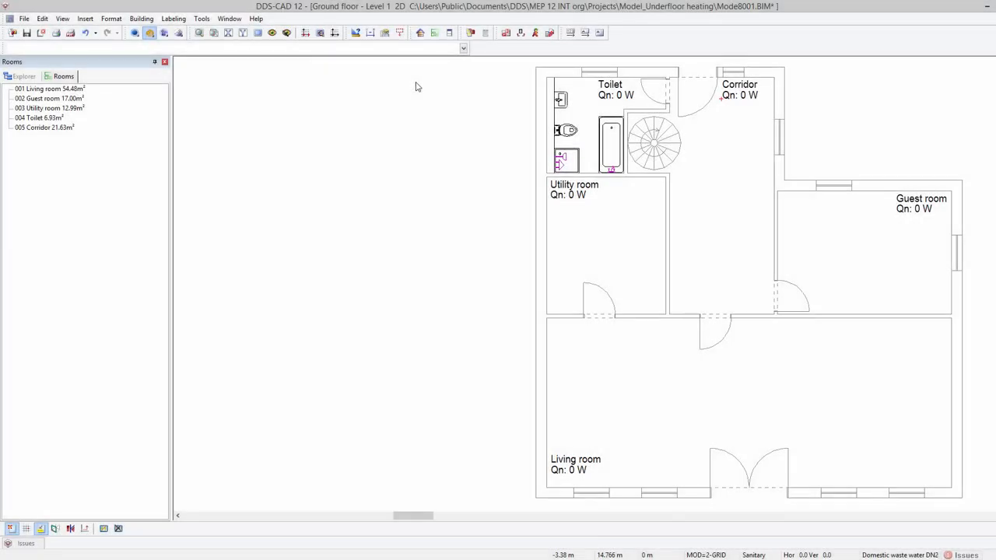
pyautogui.moveTo(435, 33)
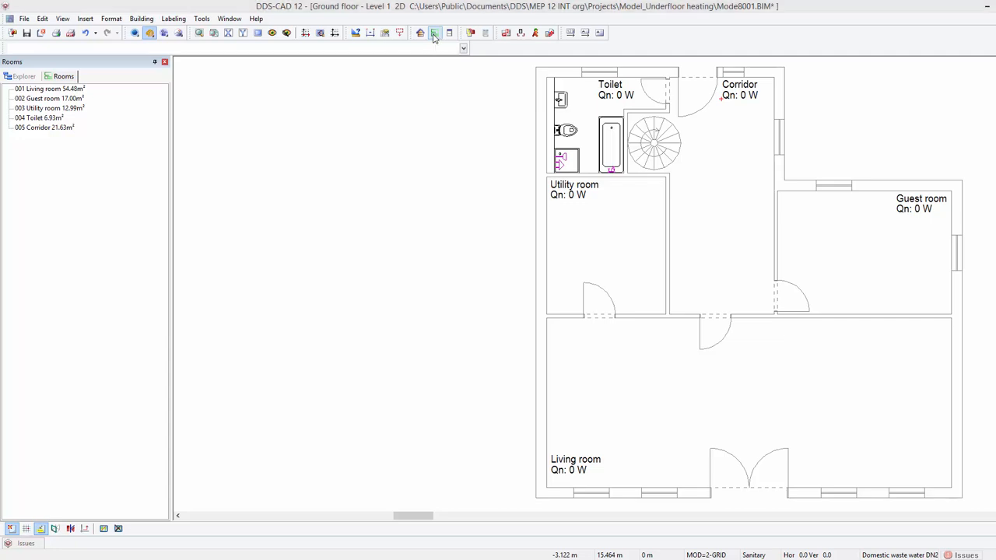
# Open the Storey dialog and select the whole building in the room list.
pyautogui.click(435, 32)
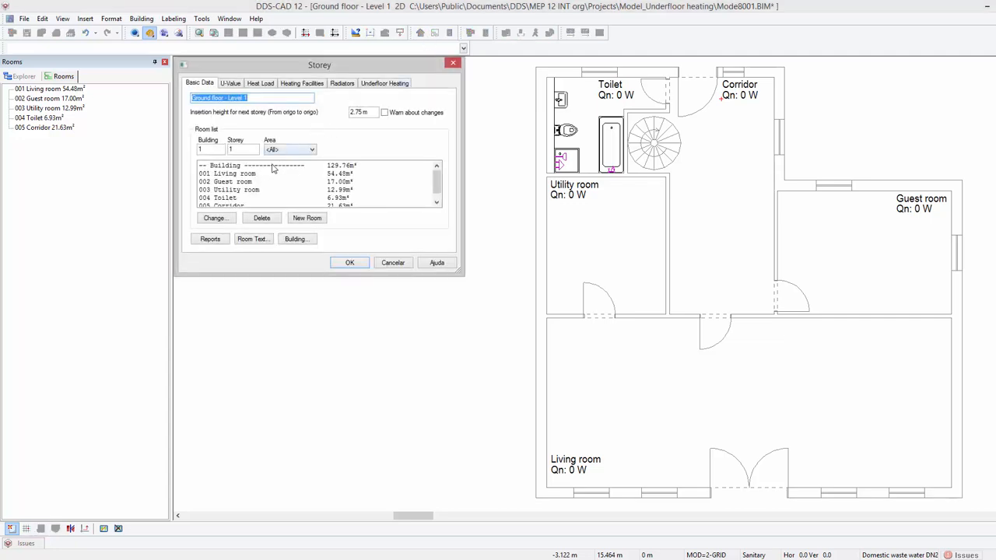
pyautogui.click(249, 165)
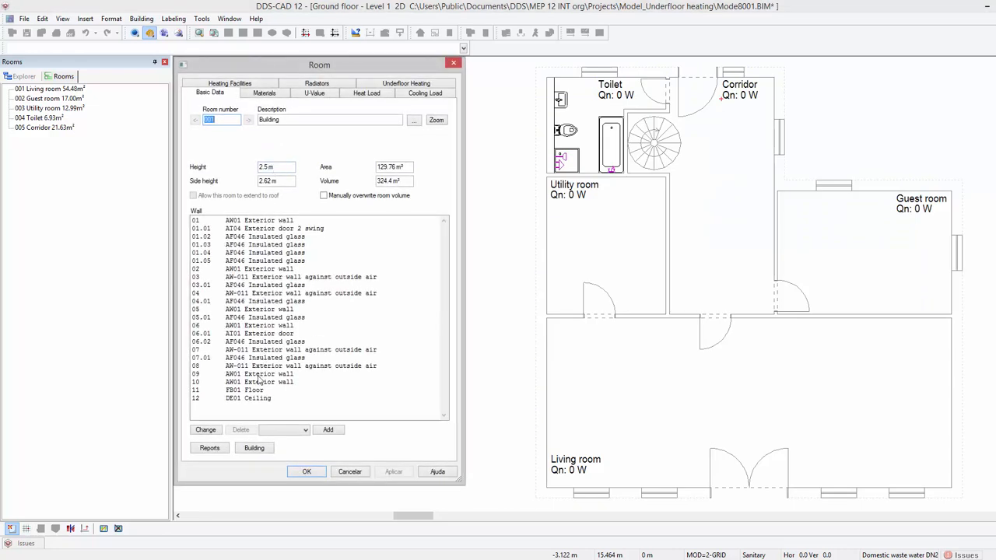
# Choose the first underfloor heating floor type from the product database for the building floor.
pyautogui.doubleClick(252, 389)
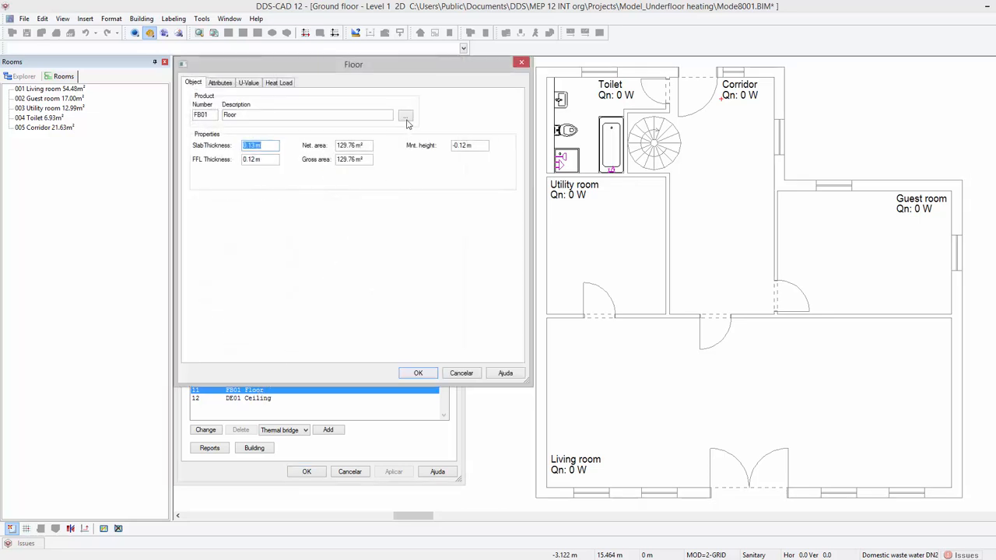
pyautogui.click(404, 115)
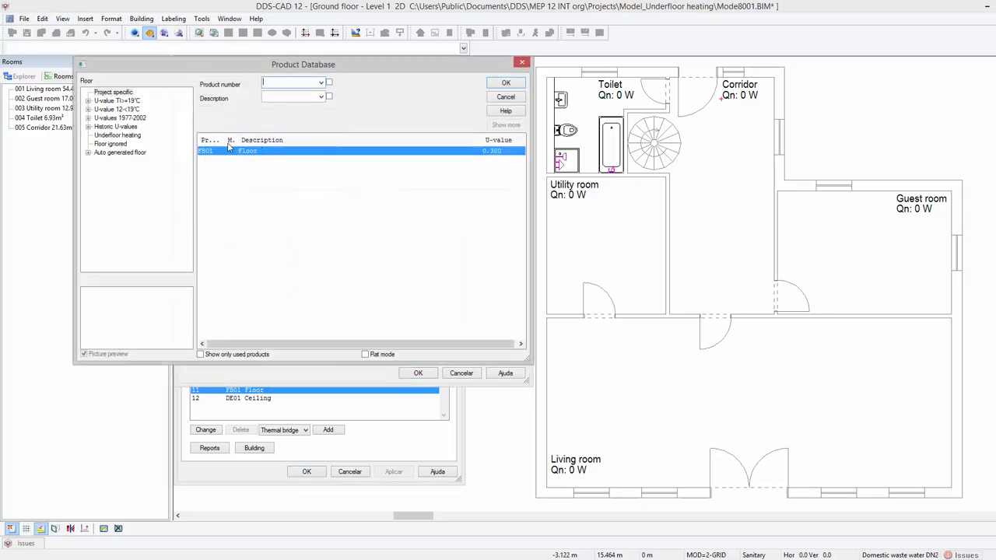
pyautogui.click(119, 134)
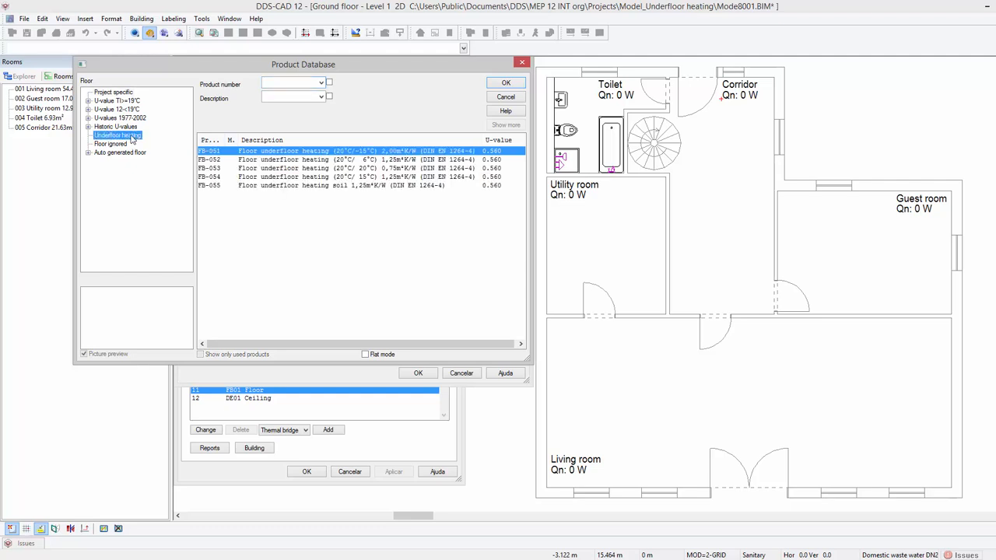
pyautogui.moveTo(175, 131)
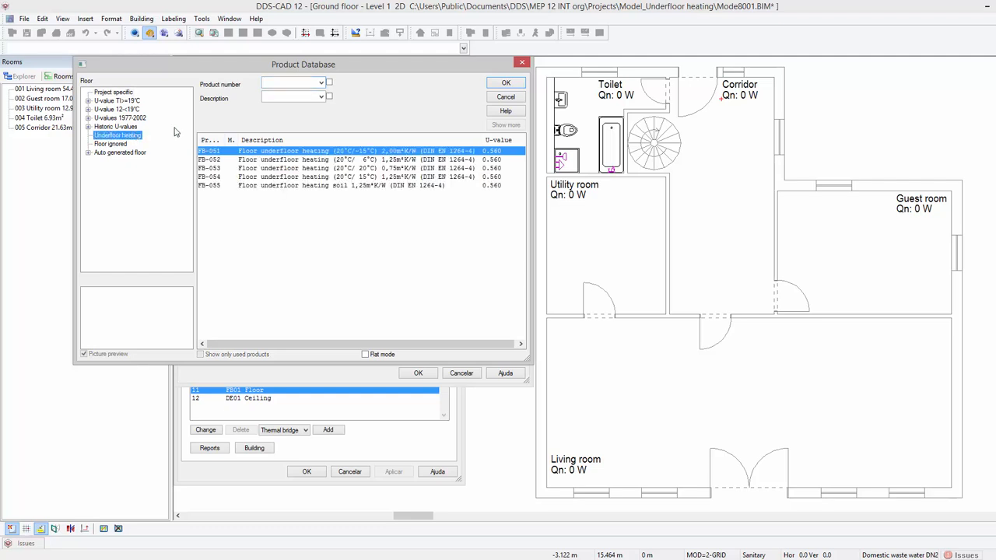
pyautogui.click(506, 82)
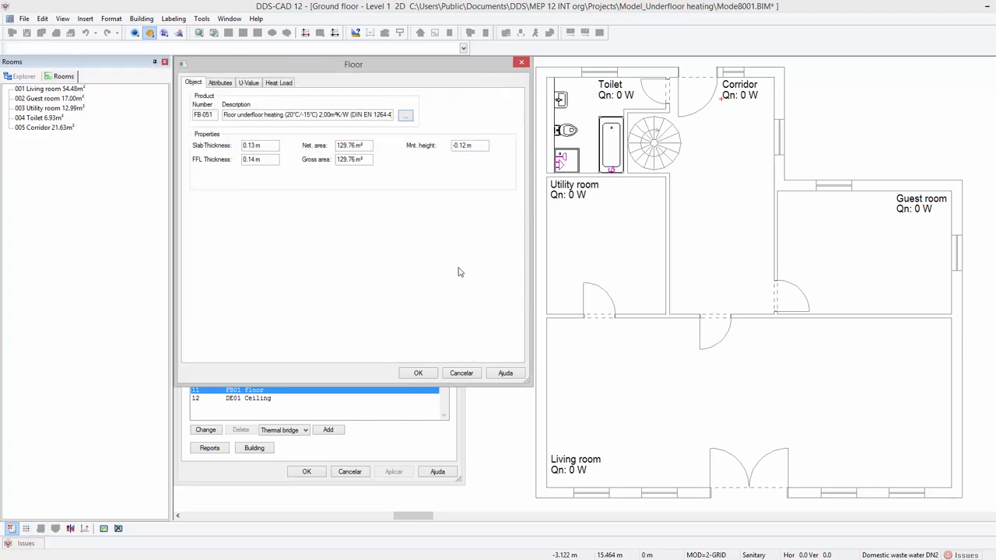
# Confirm floor construction FB-001 and update all affected rooms.
pyautogui.click(417, 374)
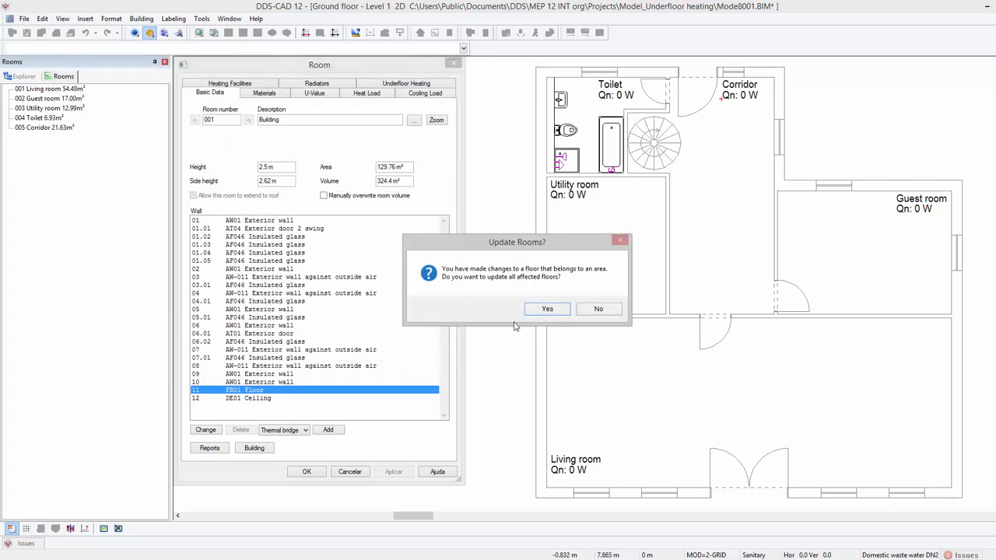
pyautogui.click(548, 308)
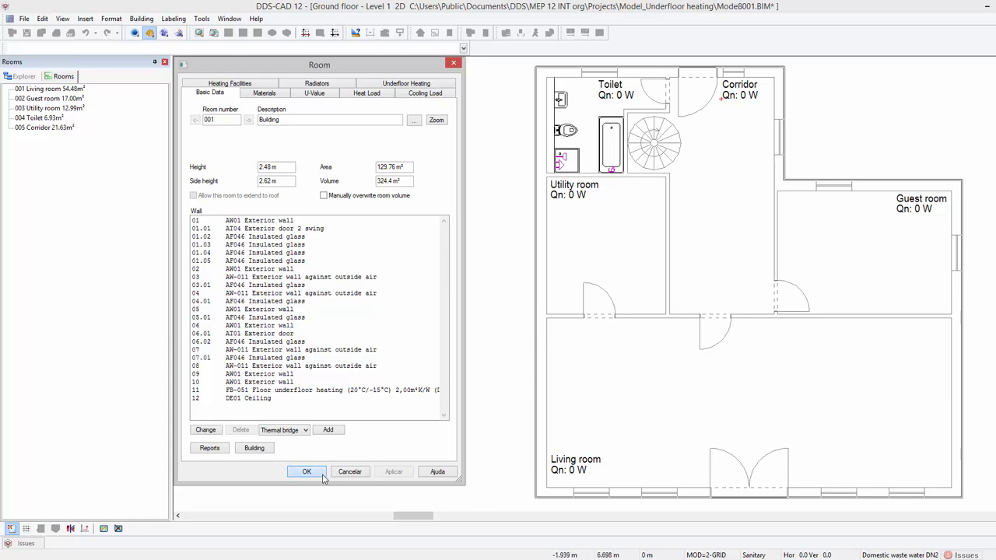
pyautogui.click(305, 471)
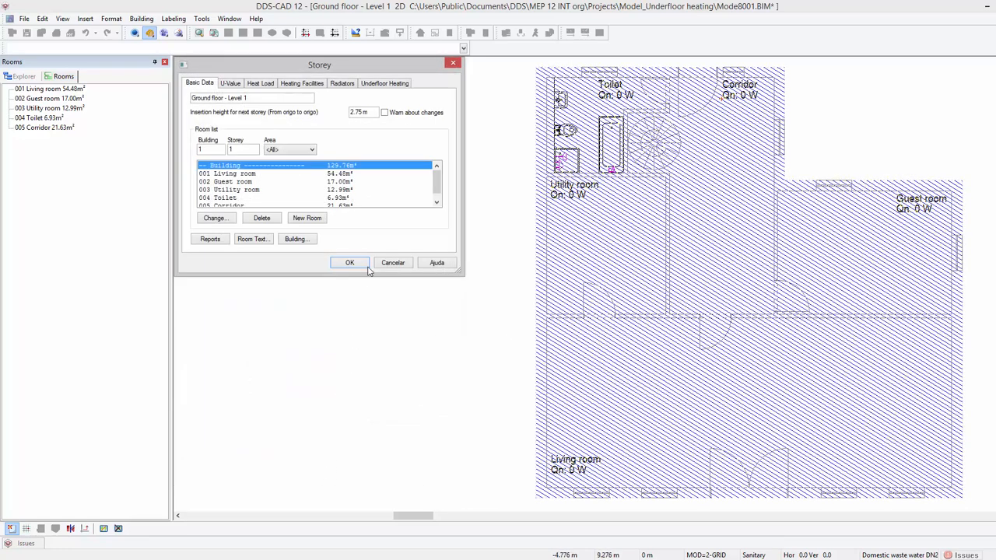
# Set Radiators 0% and Underfloor heating 100% in Heating Facilities and apply to all rooms.
pyautogui.click(349, 261)
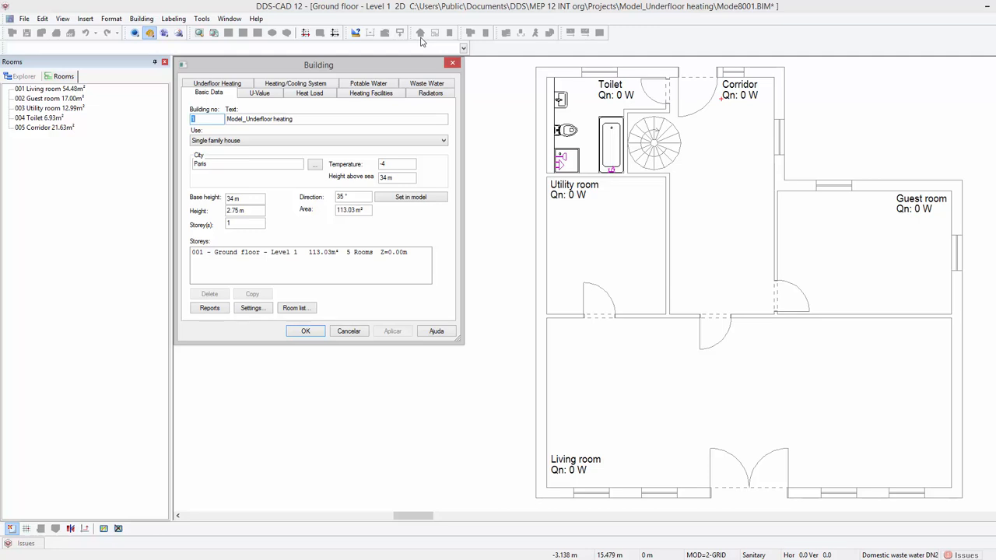
pyautogui.click(370, 94)
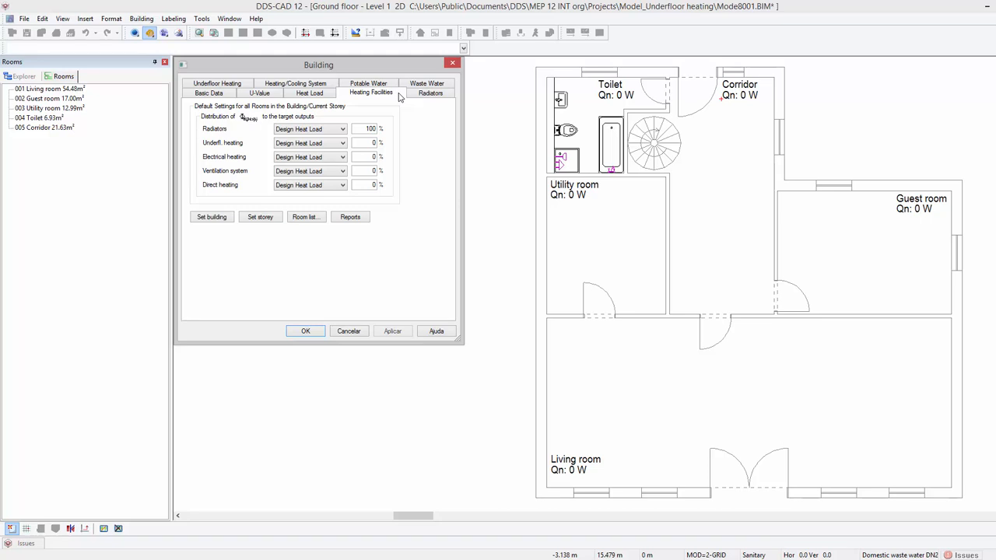
pyautogui.tripleClick(370, 128)
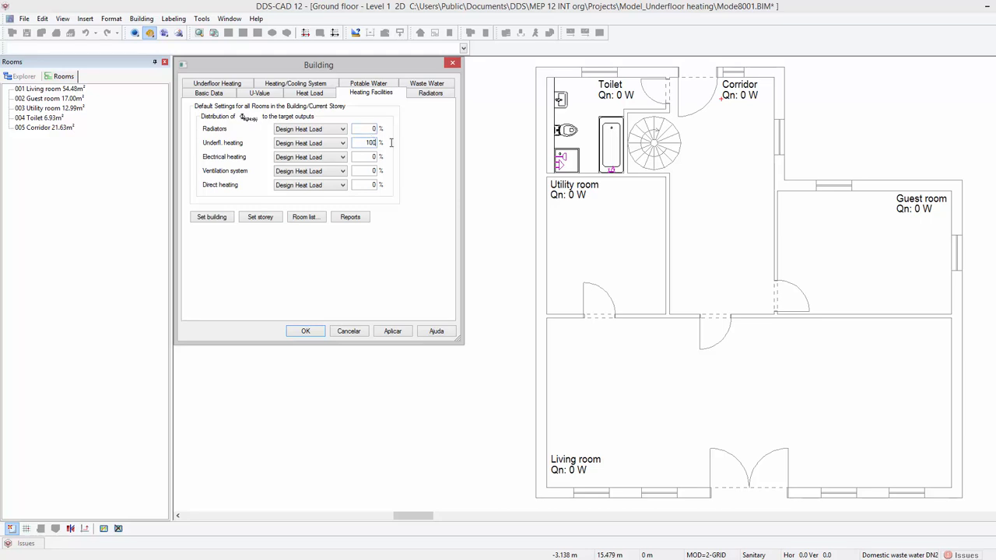
pyautogui.moveTo(287, 205)
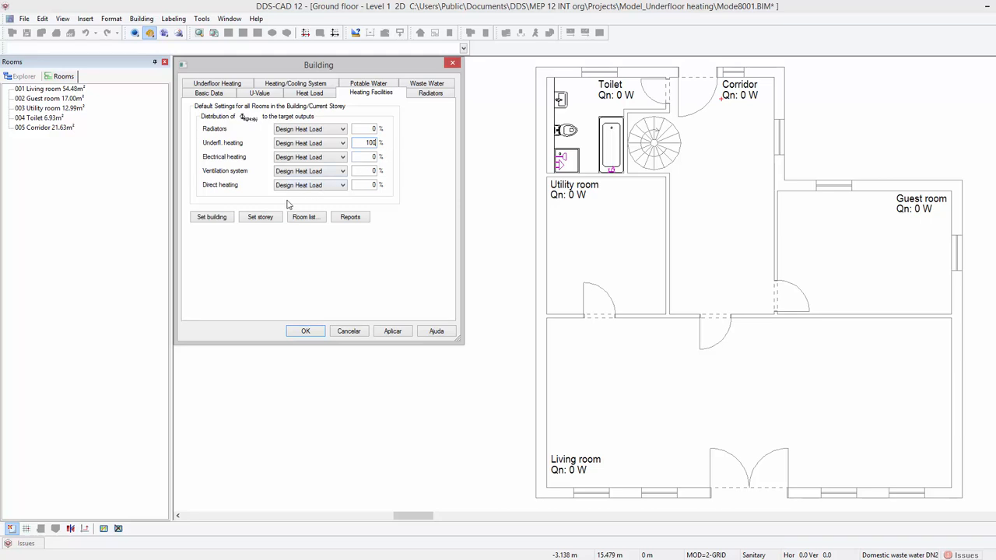
pyautogui.click(212, 217)
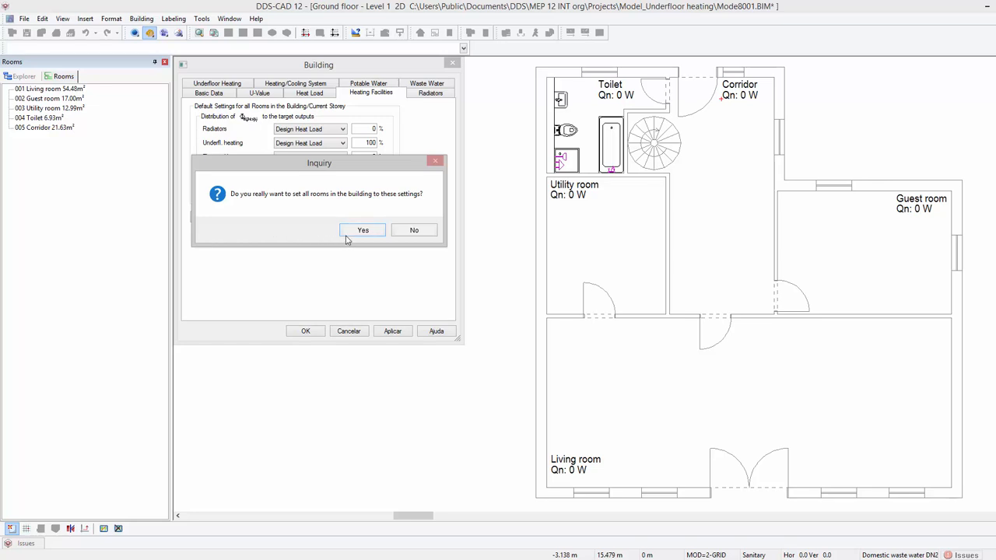
pyautogui.click(363, 230)
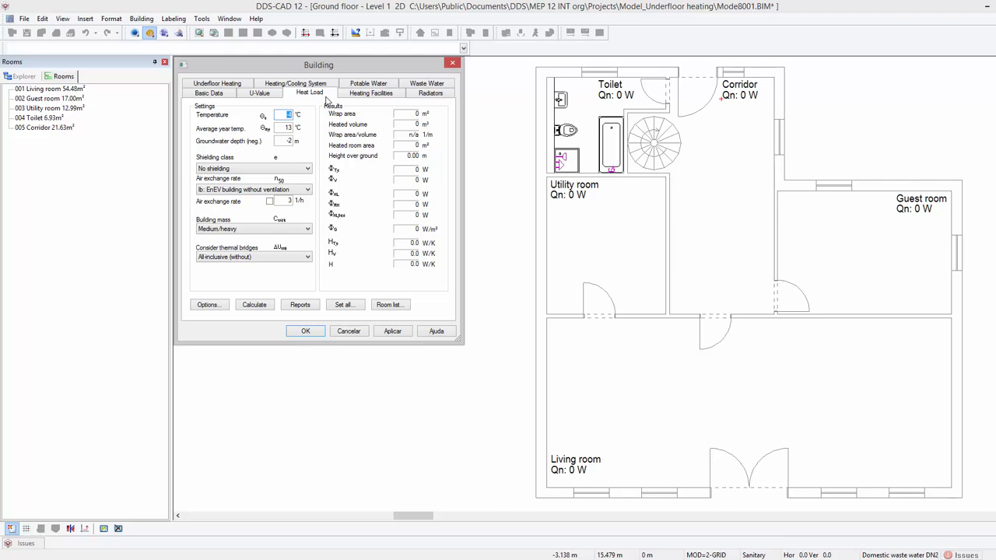
pyautogui.moveTo(327, 109)
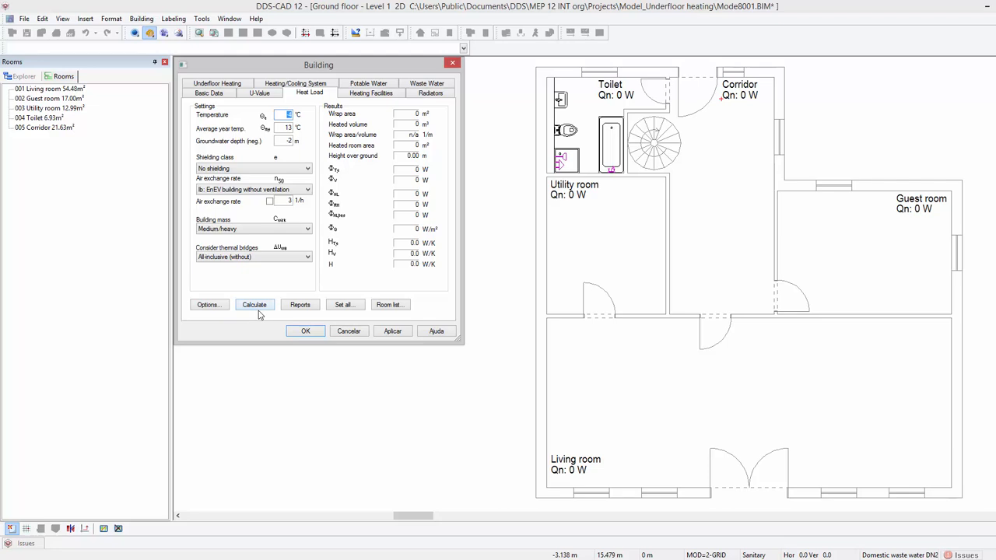
# Calculate the building heat load (3621 W design load) and close the Building dialog.
pyautogui.click(255, 303)
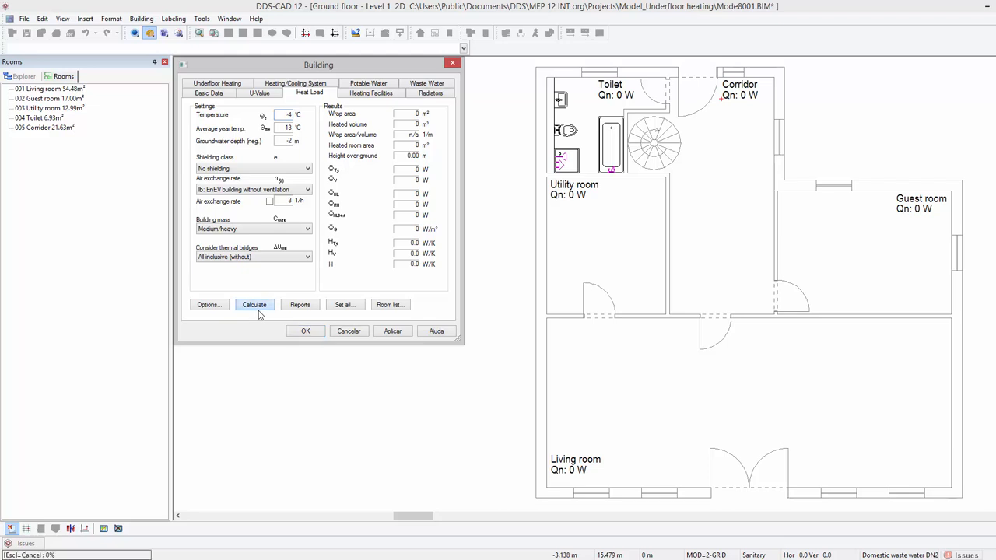
pyautogui.click(256, 303)
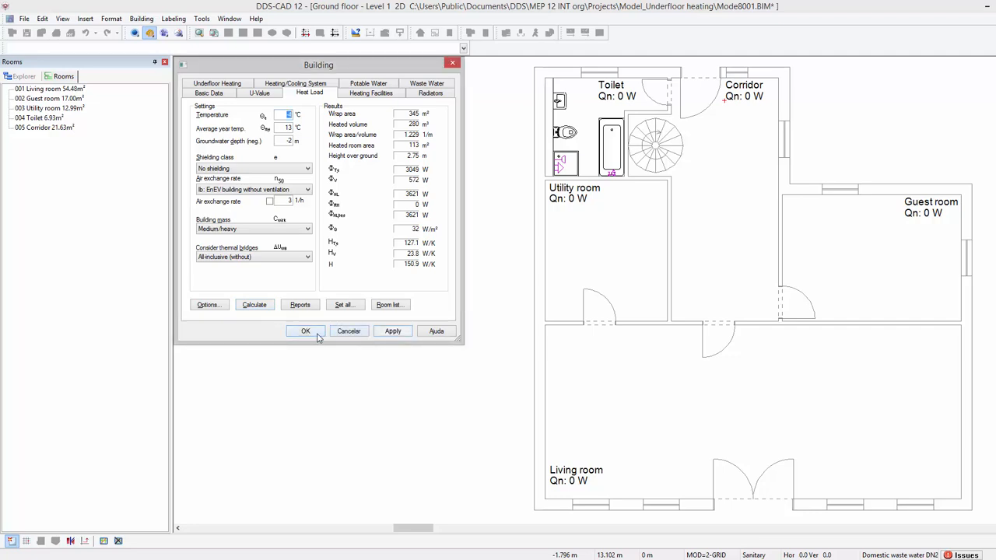
pyautogui.click(305, 330)
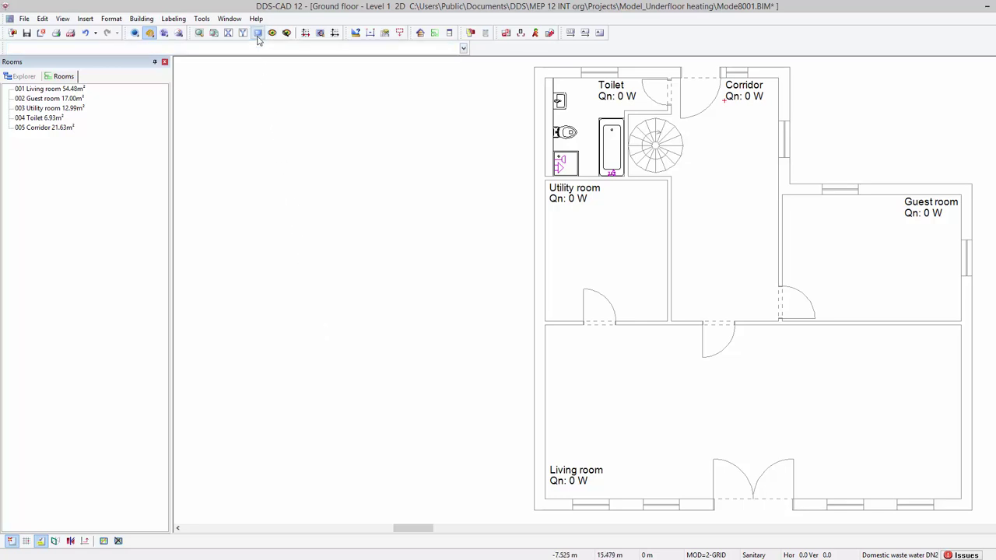
# Reopen Building properties, Underfloor Heating, and select a manufacturer system from the product database.
pyautogui.click(258, 33)
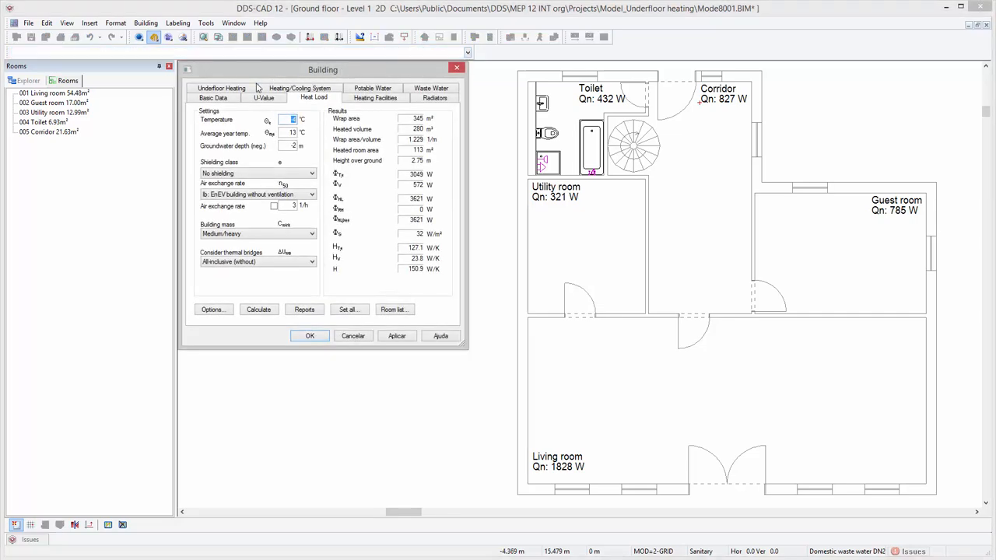
pyautogui.click(221, 96)
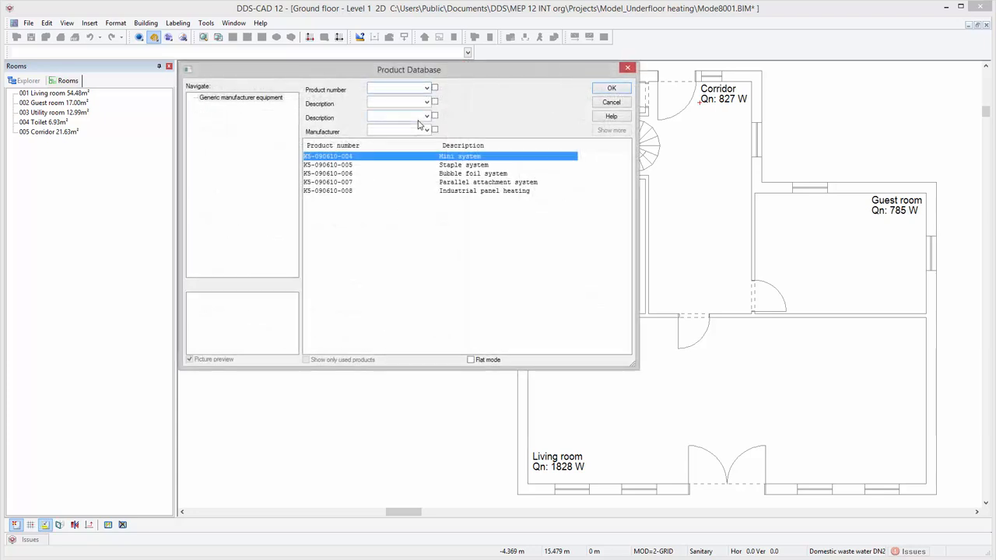
pyautogui.click(397, 87)
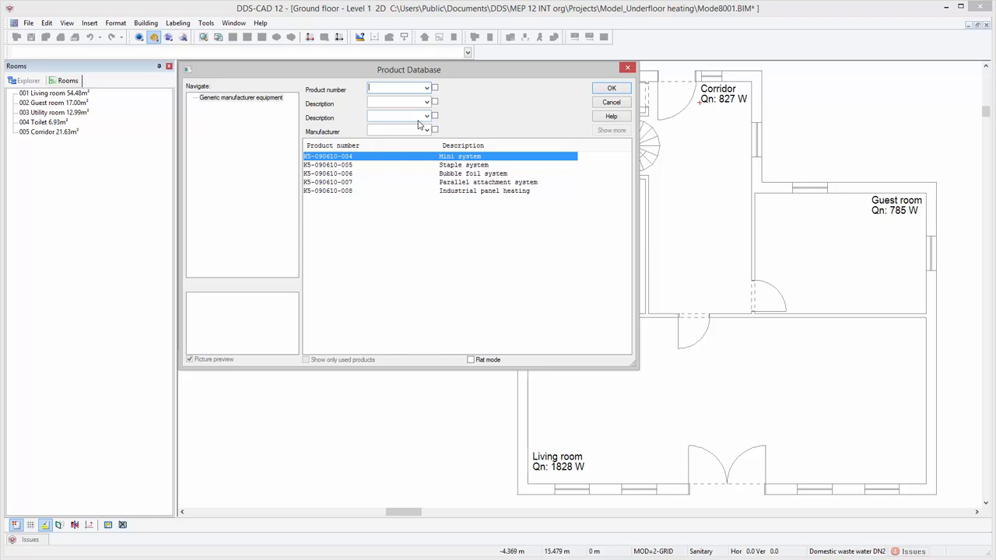
pyautogui.click(610, 87)
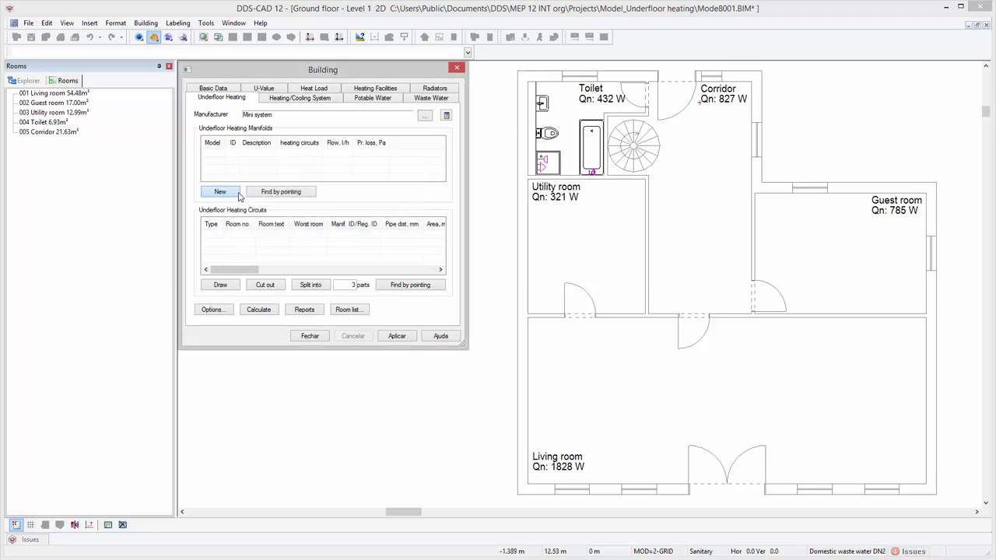
pyautogui.click(221, 191)
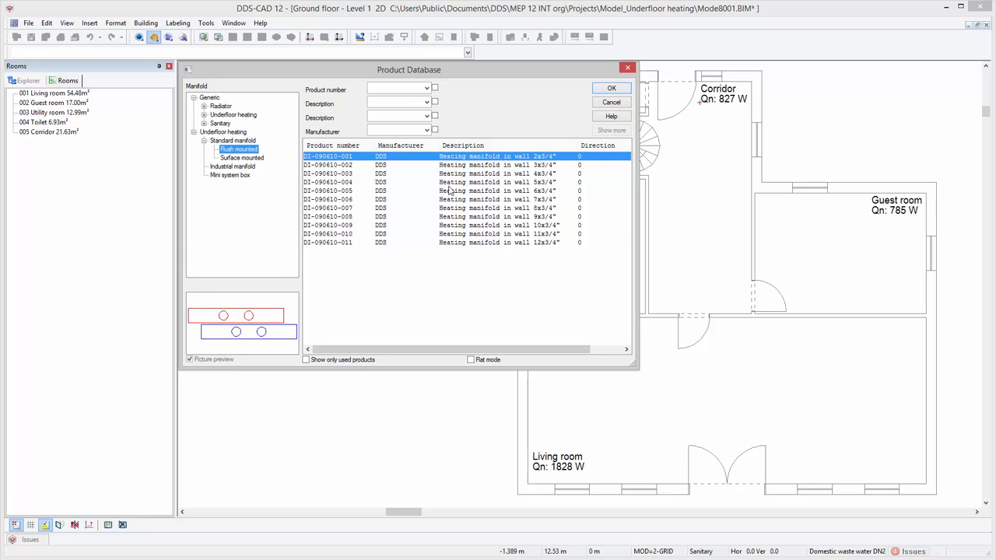
pyautogui.click(451, 183)
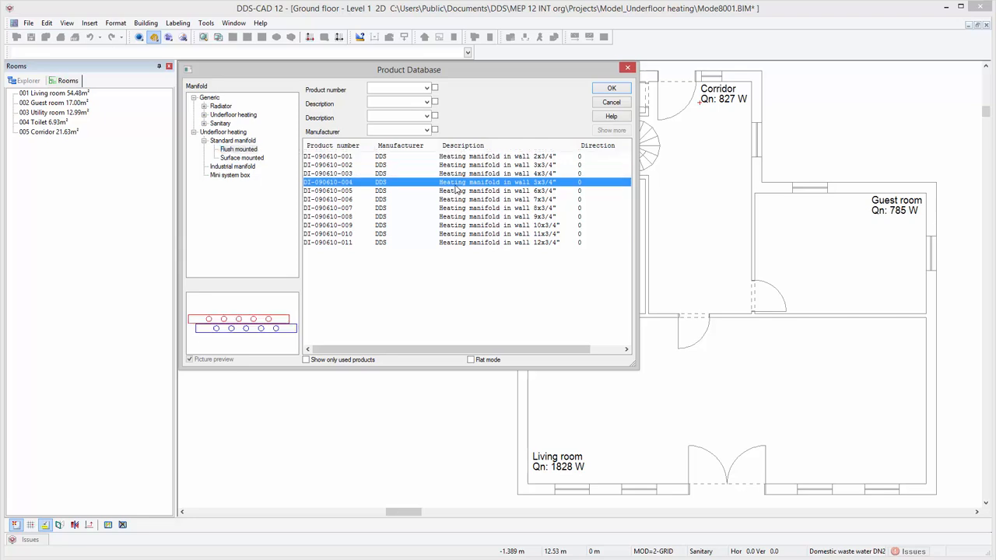
pyautogui.click(610, 87)
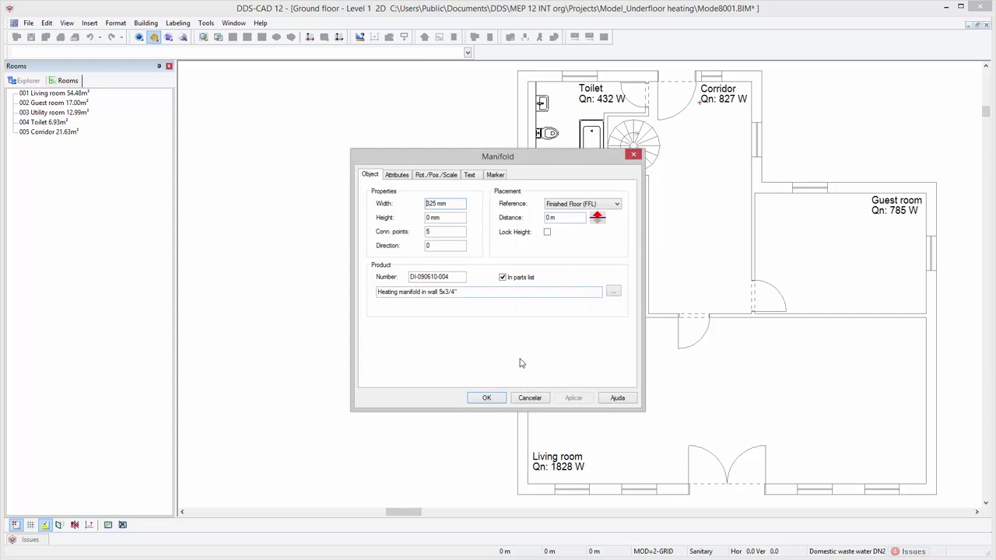
pyautogui.click(486, 399)
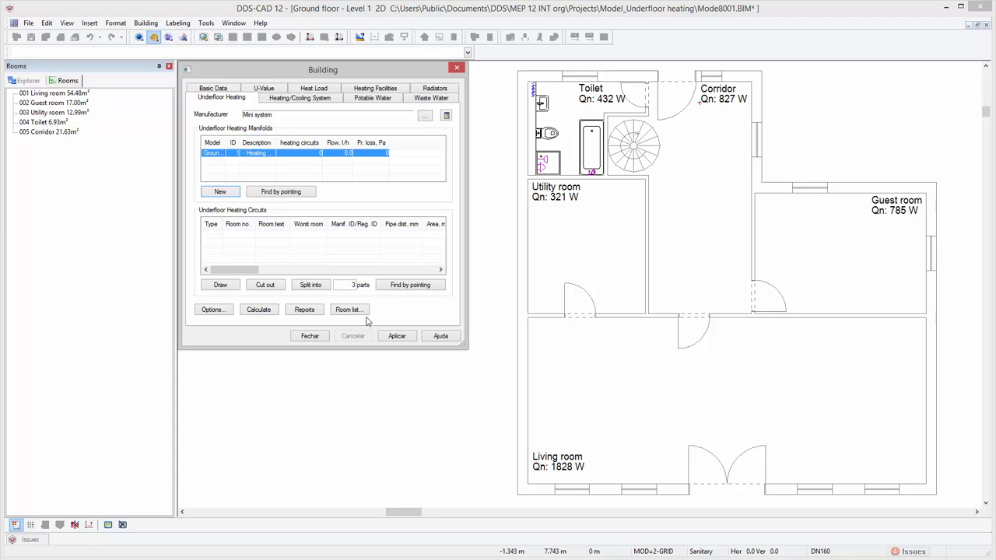
# Draw underfloor heating circuits over the whole floor plan and review the calculation options unchanged.
pyautogui.click(221, 283)
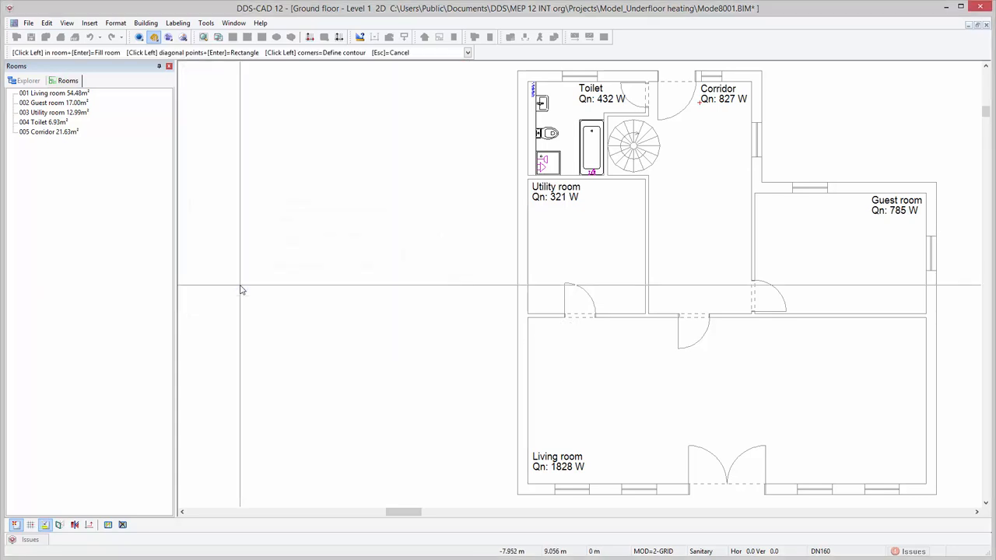
pyautogui.moveTo(815, 451)
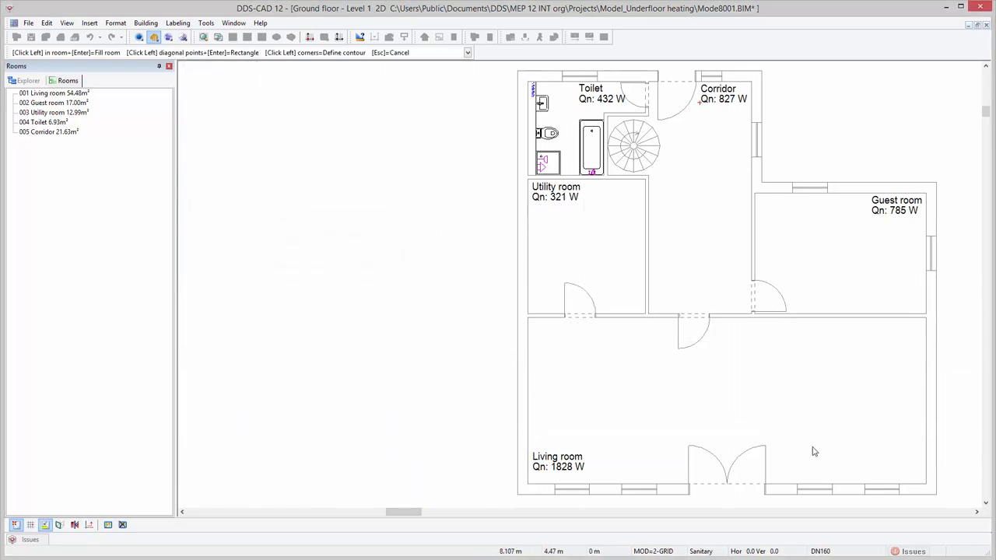
pyautogui.moveTo(926, 484)
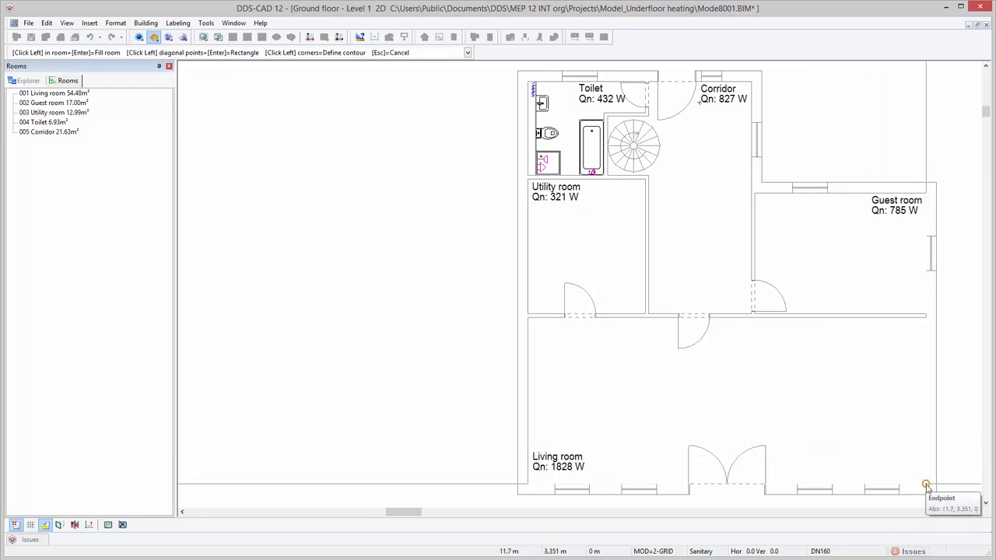
pyautogui.moveTo(928, 490)
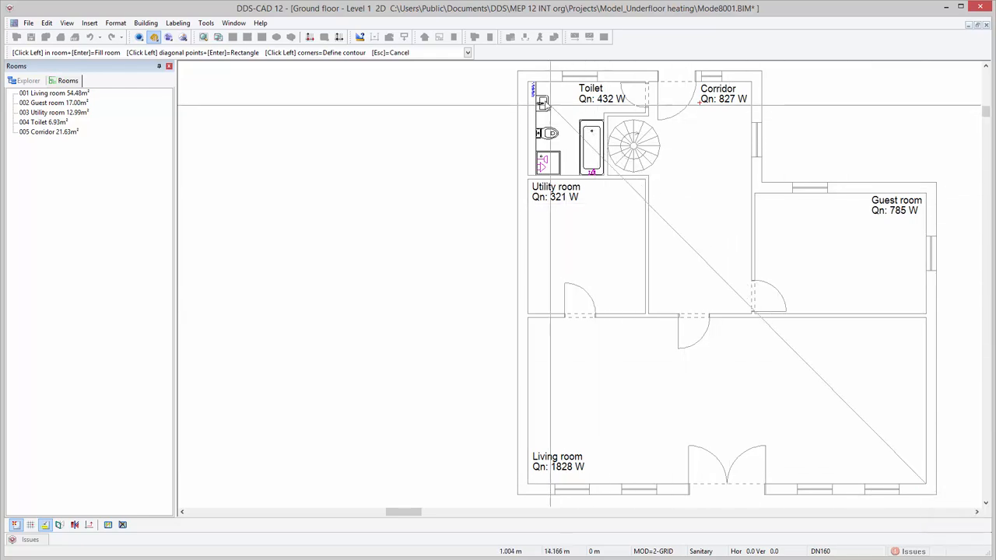
pyautogui.click(532, 86)
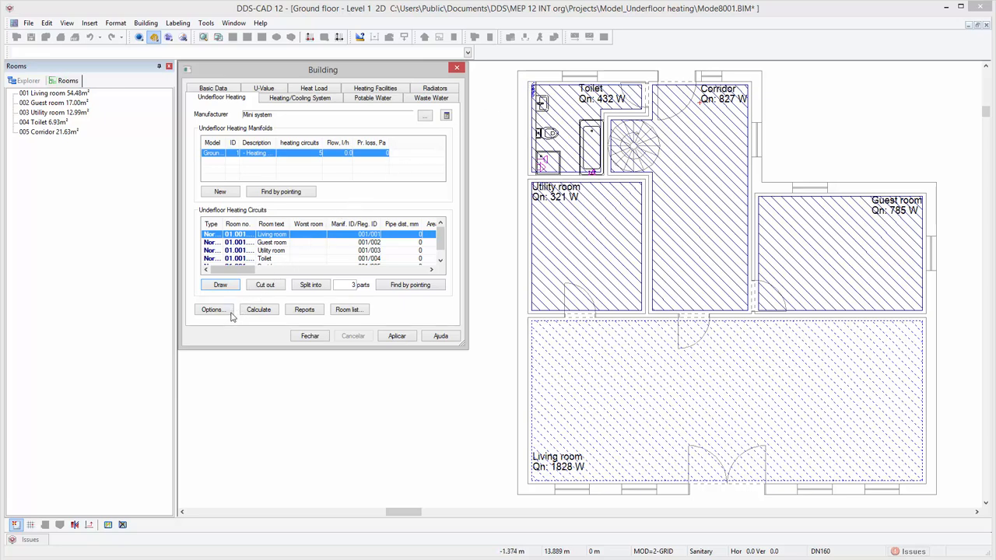
pyautogui.click(212, 310)
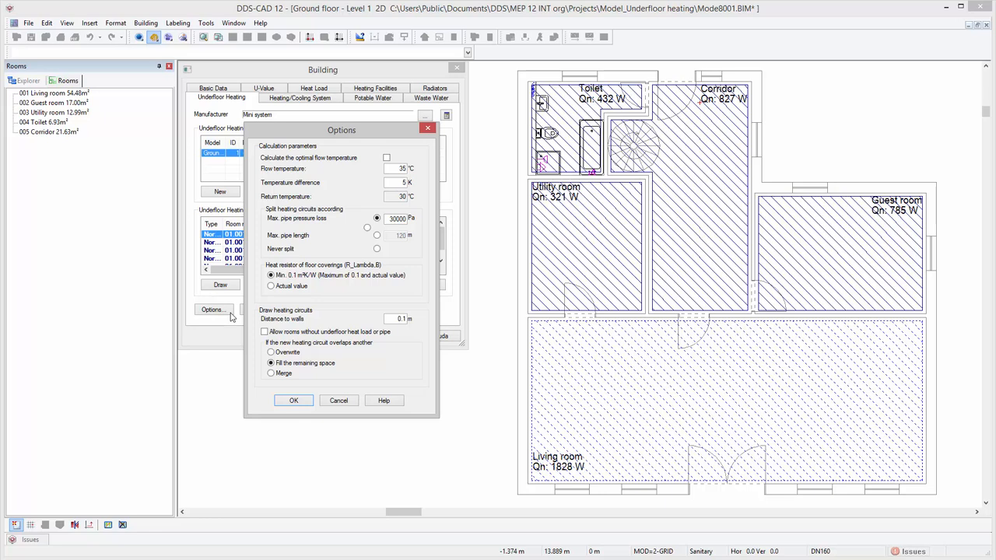
pyautogui.moveTo(293, 400)
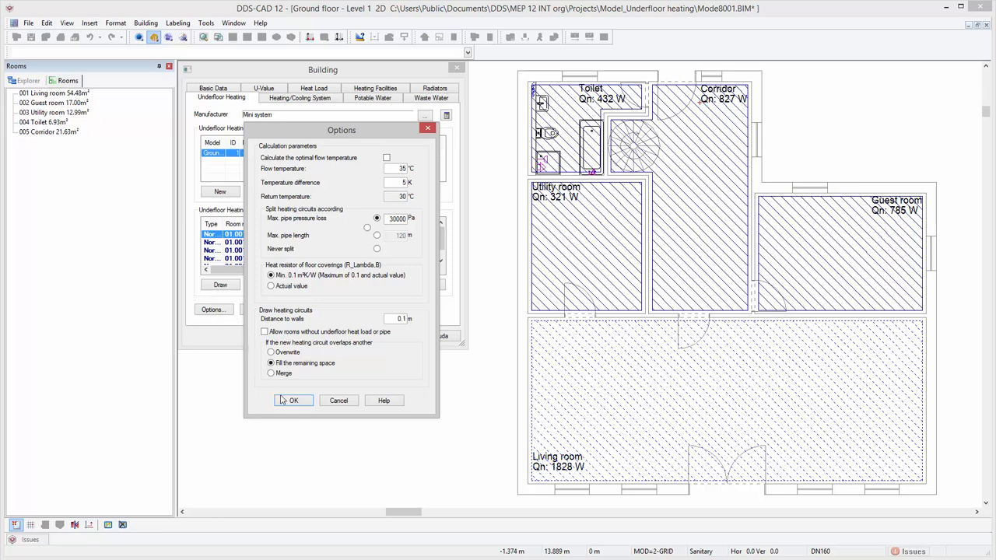
pyautogui.click(293, 400)
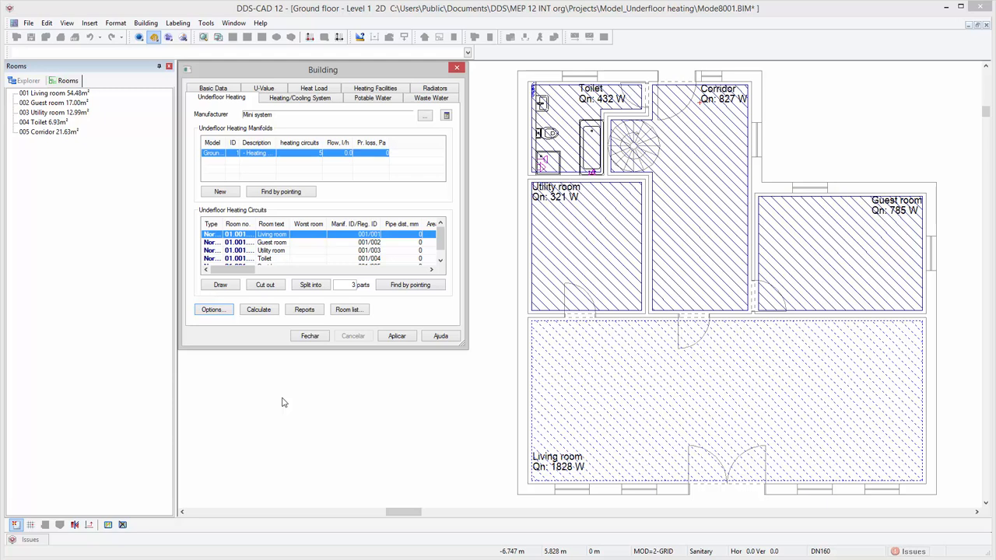
pyautogui.moveTo(280, 364)
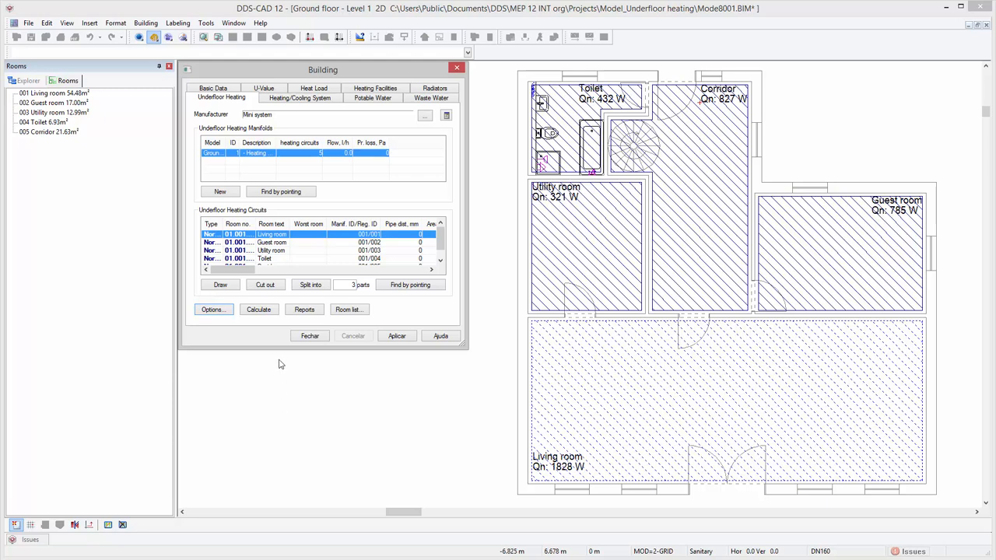
# Cut out a contour around the toilet area using endpoint-snapped corners.
pyautogui.click(221, 283)
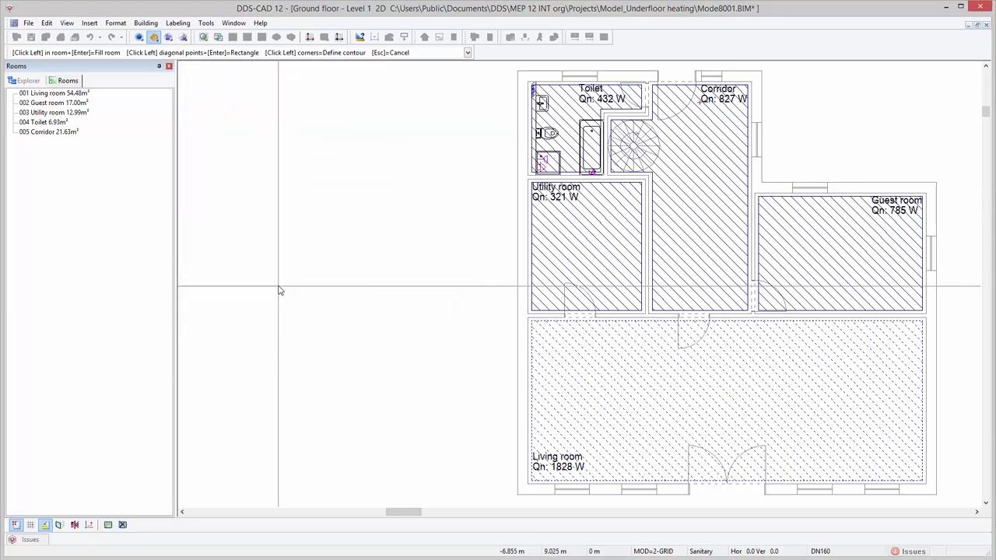
pyautogui.moveTo(514, 194)
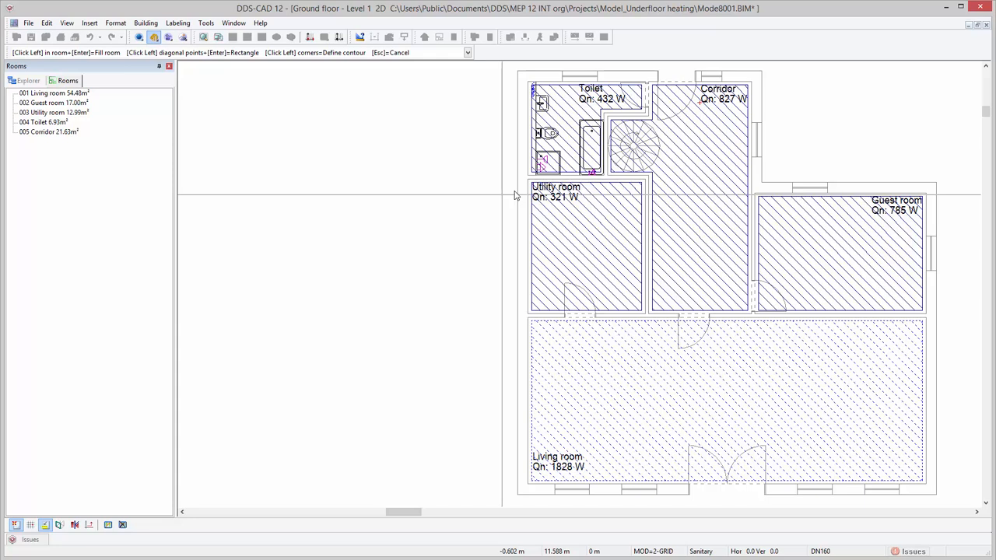
pyautogui.moveTo(563, 177)
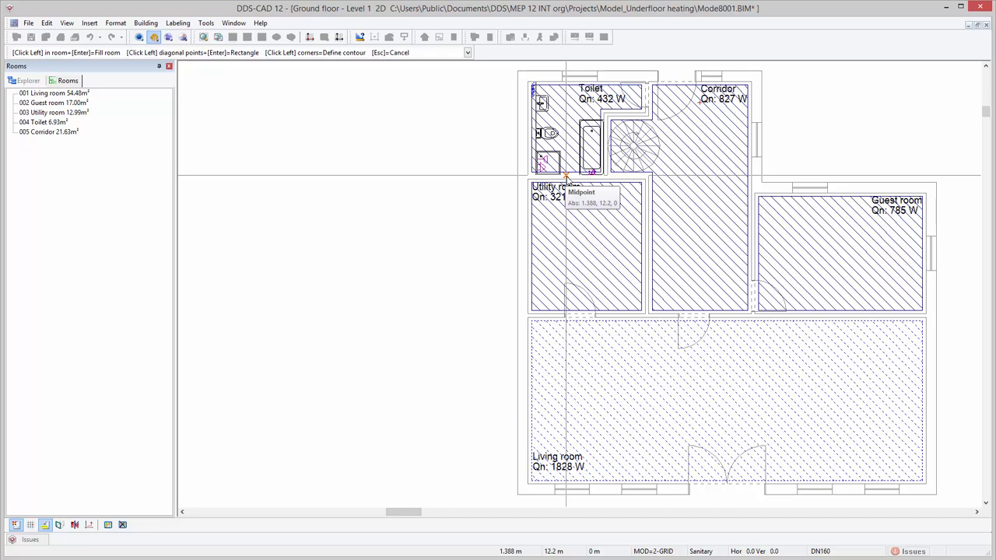
pyautogui.moveTo(528, 81)
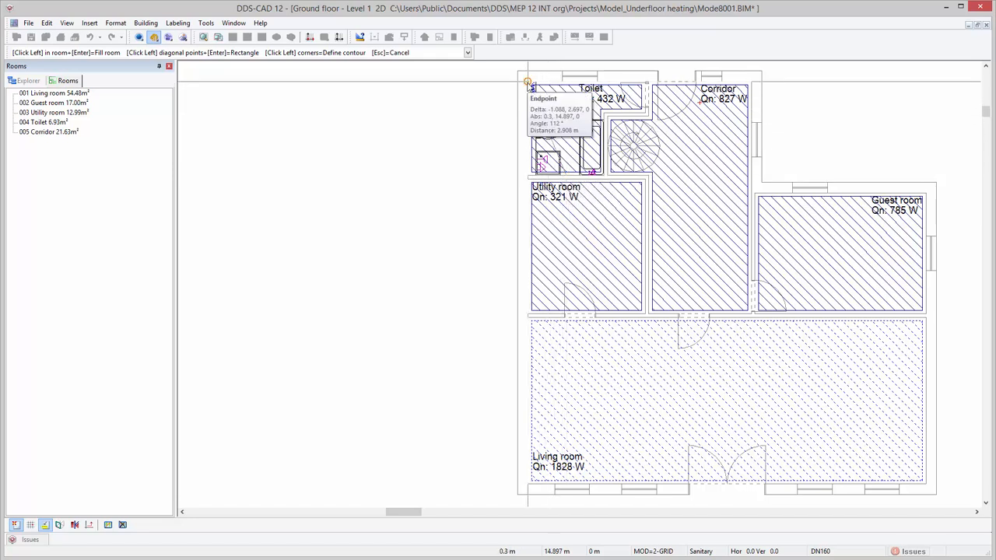
pyautogui.click(529, 81)
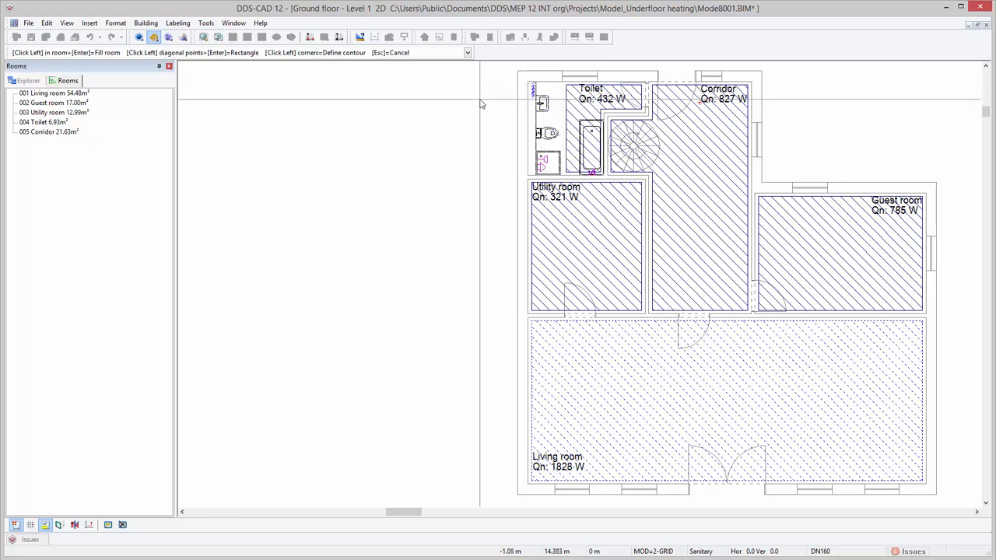
pyautogui.moveTo(272, 333)
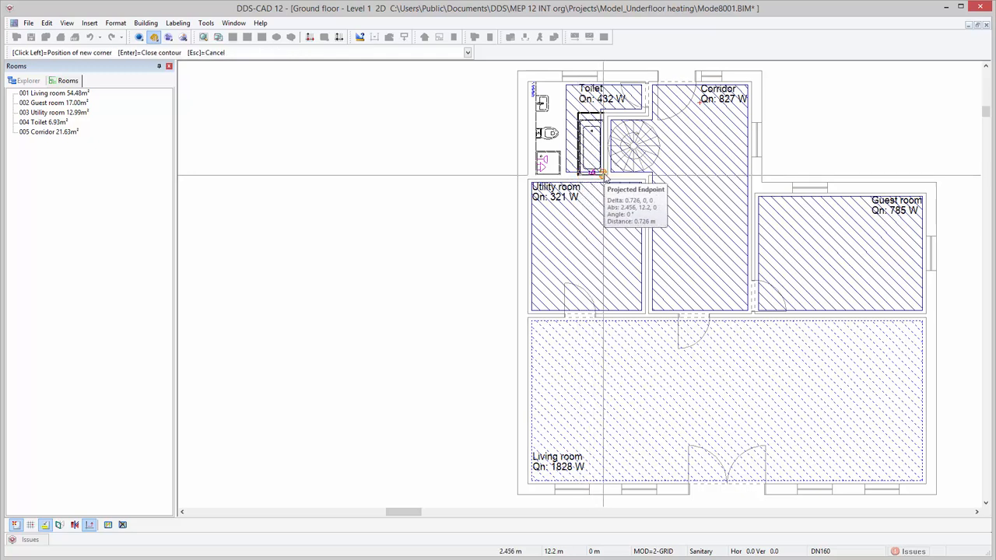
pyautogui.click(604, 171)
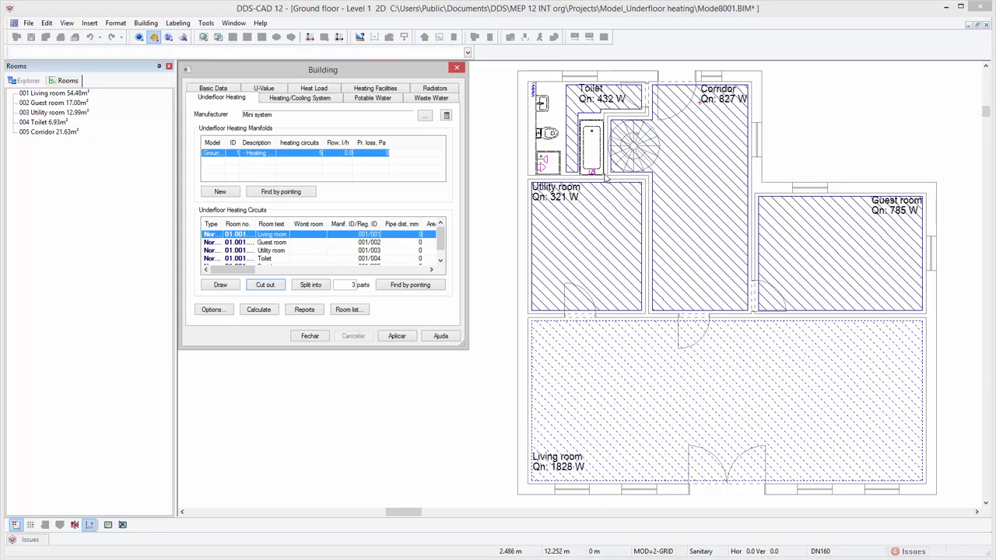
pyautogui.moveTo(324, 287)
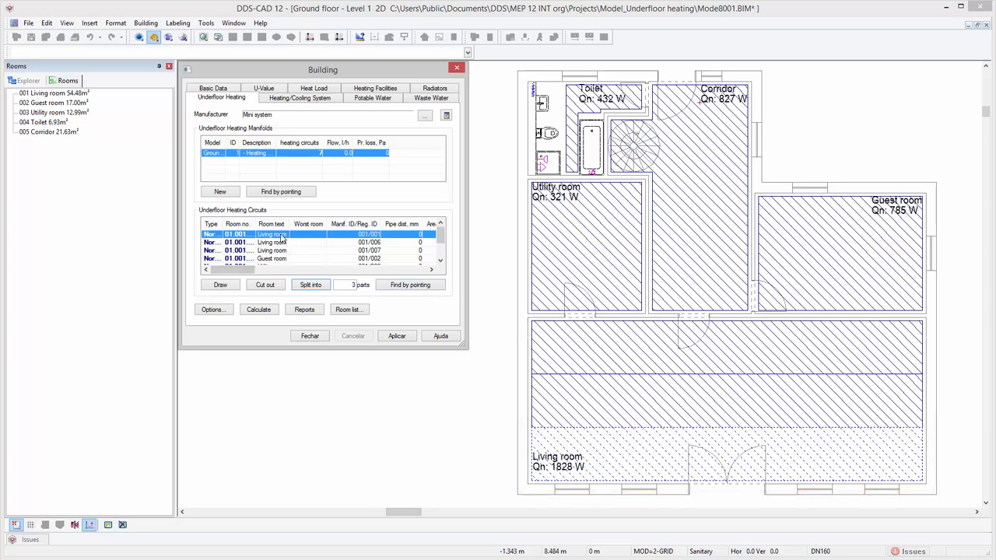
# Set the first Living room circuit to higher temperature heating and confirm.
pyautogui.doubleClick(271, 233)
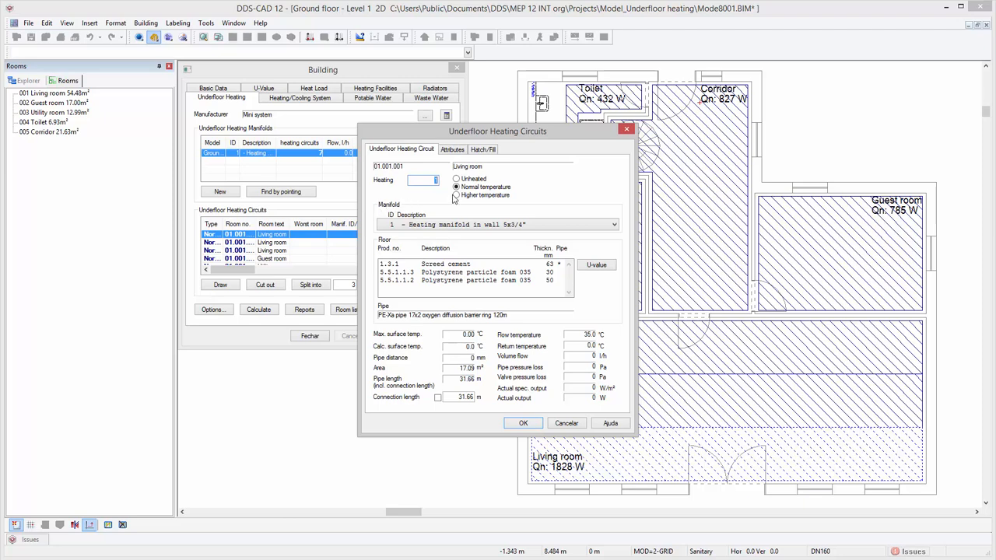
pyautogui.click(456, 196)
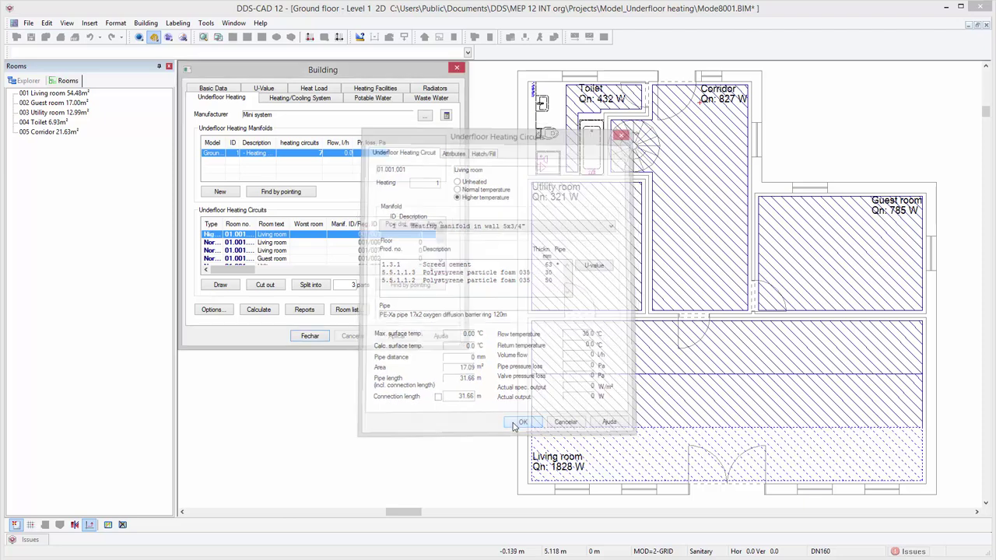
pyautogui.click(523, 422)
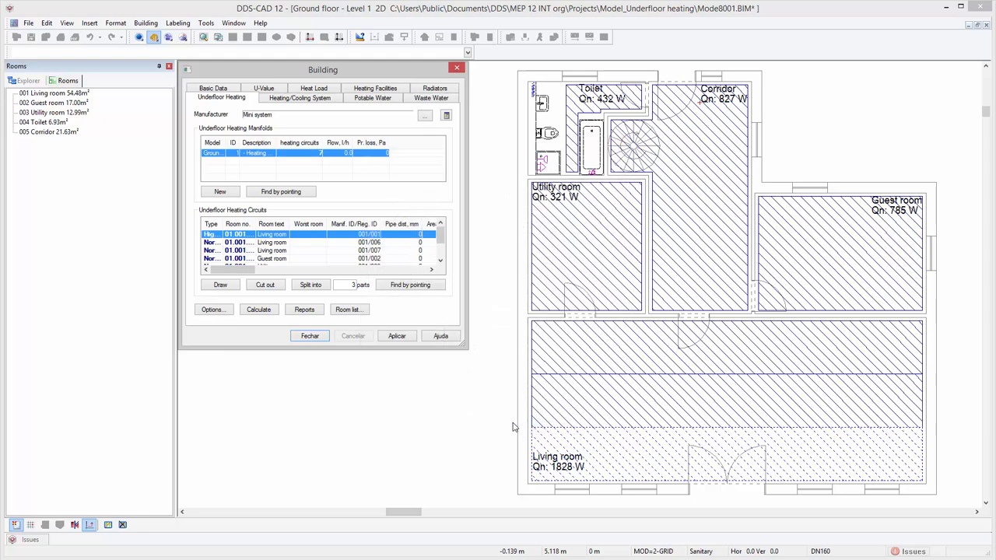
pyautogui.moveTo(361, 356)
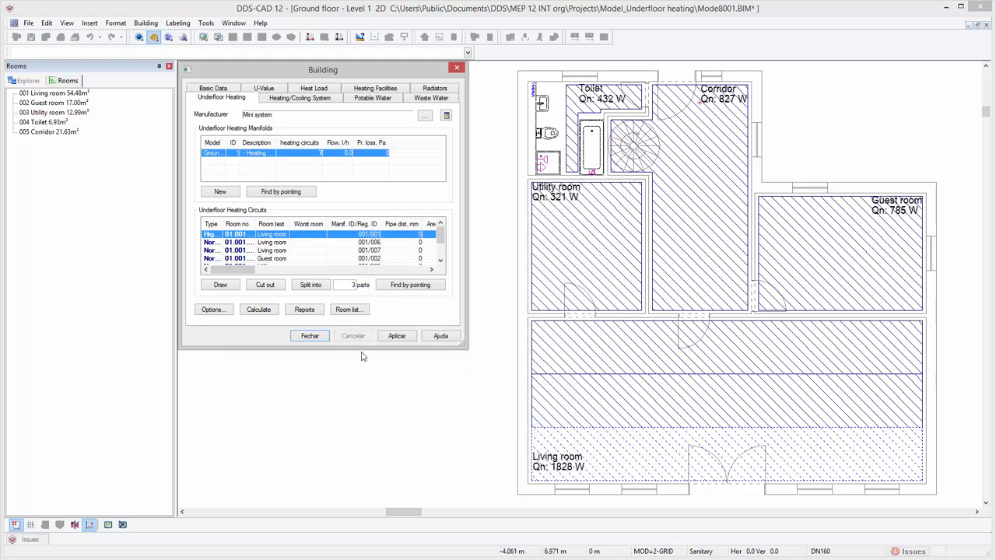
# Calculate the underfloor heating (8 circuits, 150 mm spacing) and show the Guest room circuit in the plan.
pyautogui.click(259, 310)
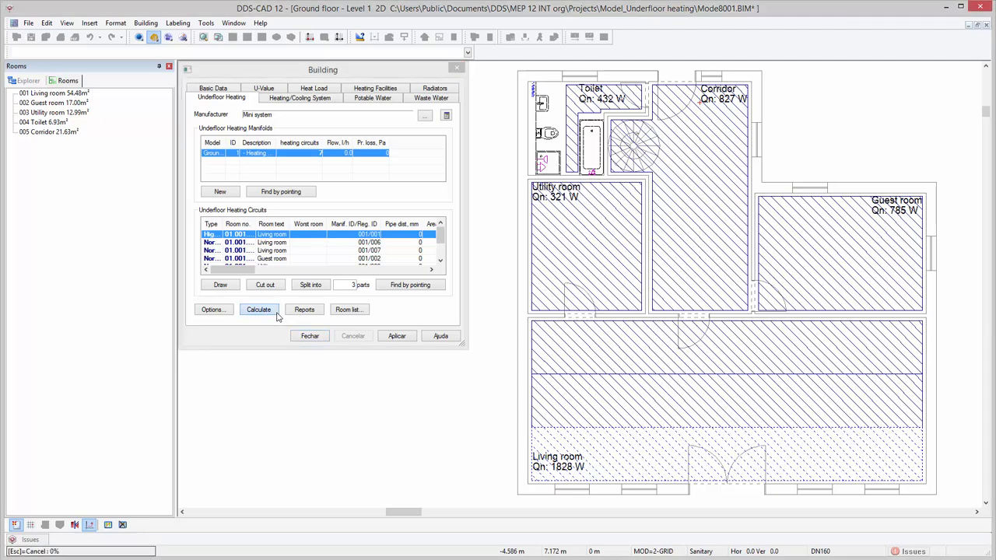
pyautogui.click(258, 310)
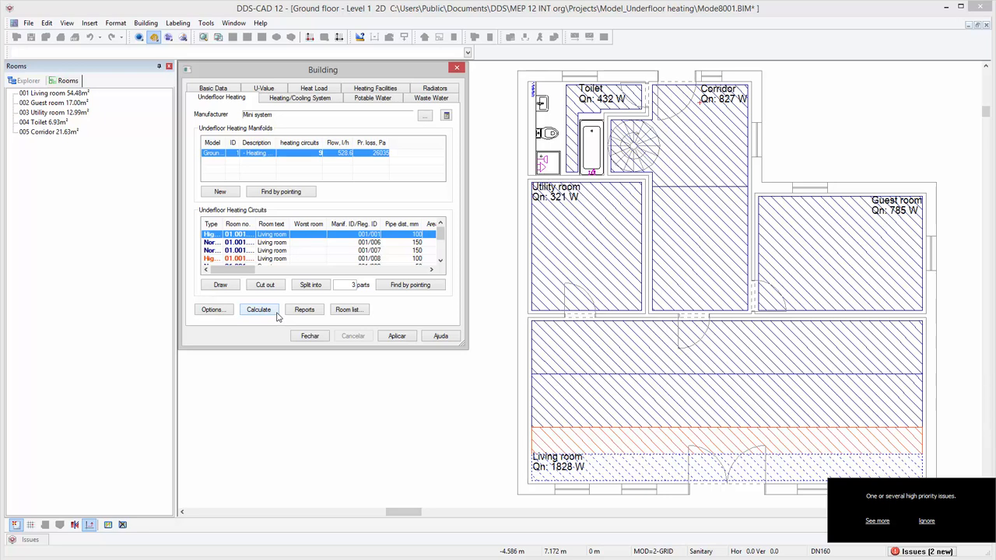
pyautogui.moveTo(305, 309)
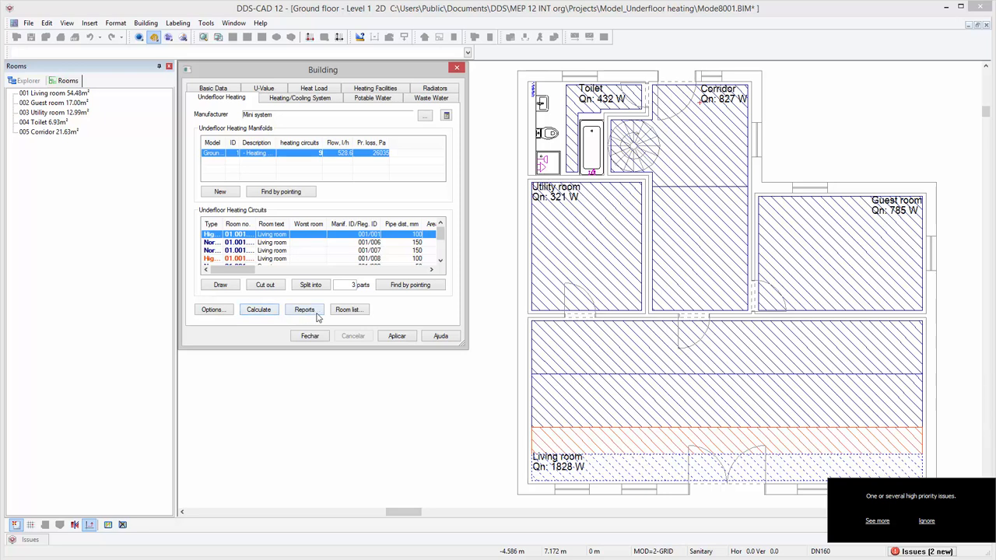
pyautogui.scroll(-3)
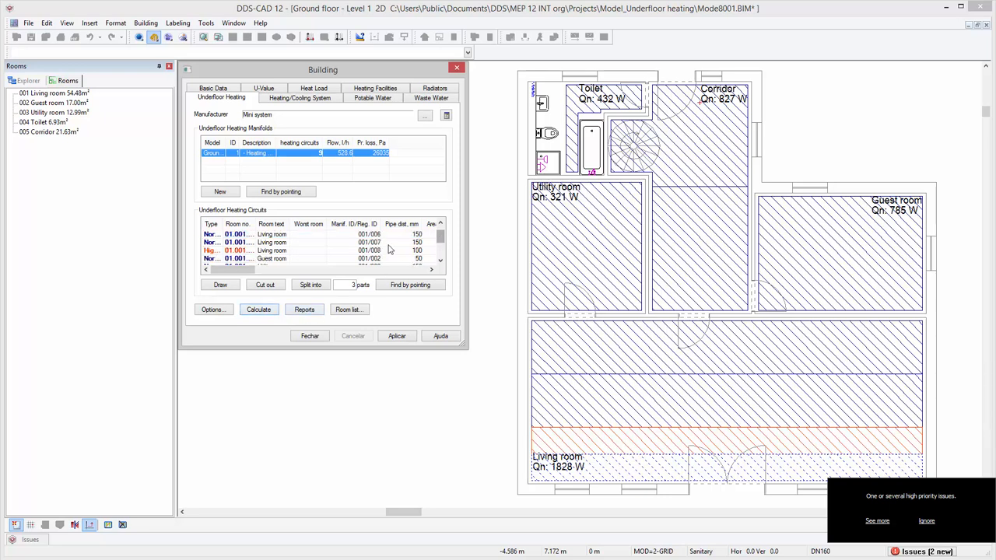
pyautogui.click(272, 258)
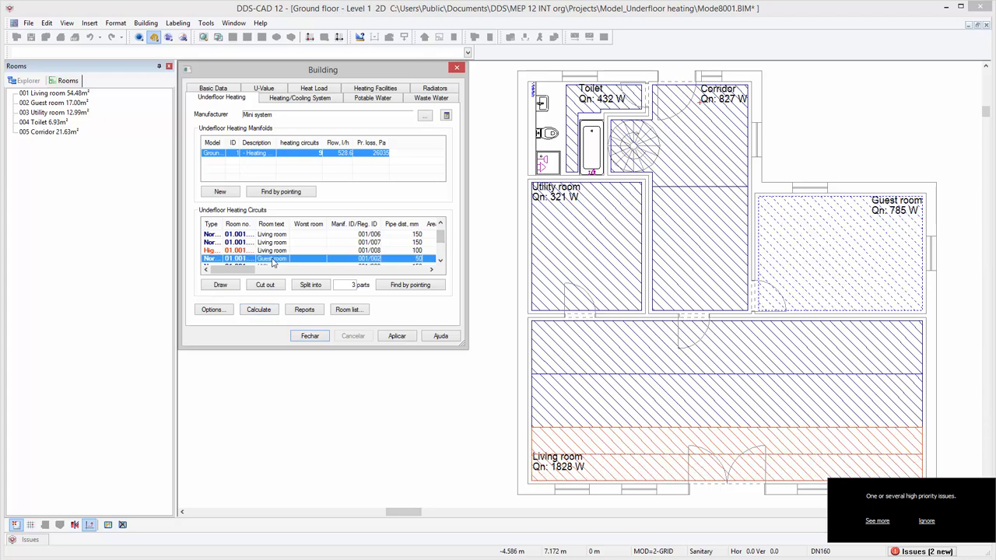
pyautogui.doubleClick(271, 258)
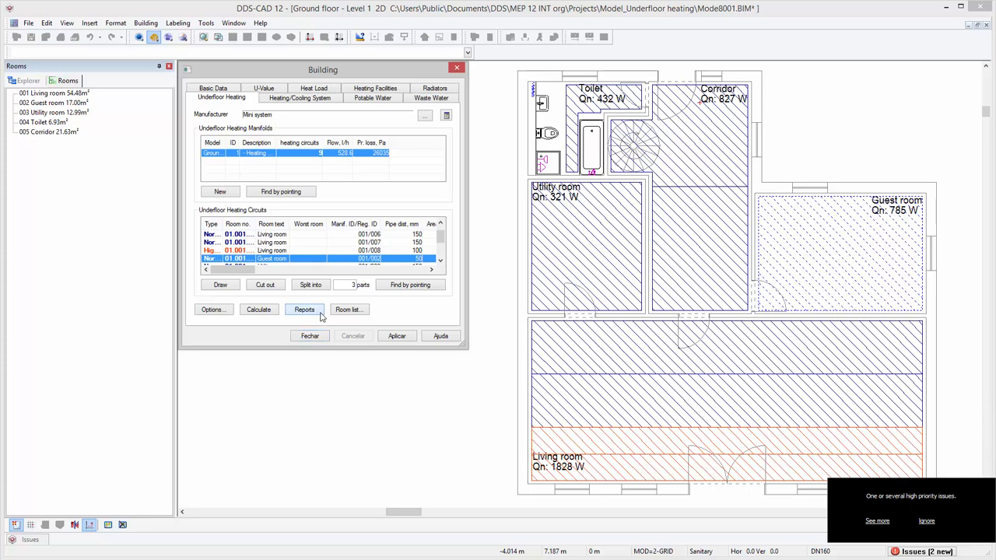
# Load the underfloor heating calculation report with the room list page and view the panel heating room list.
pyautogui.click(305, 310)
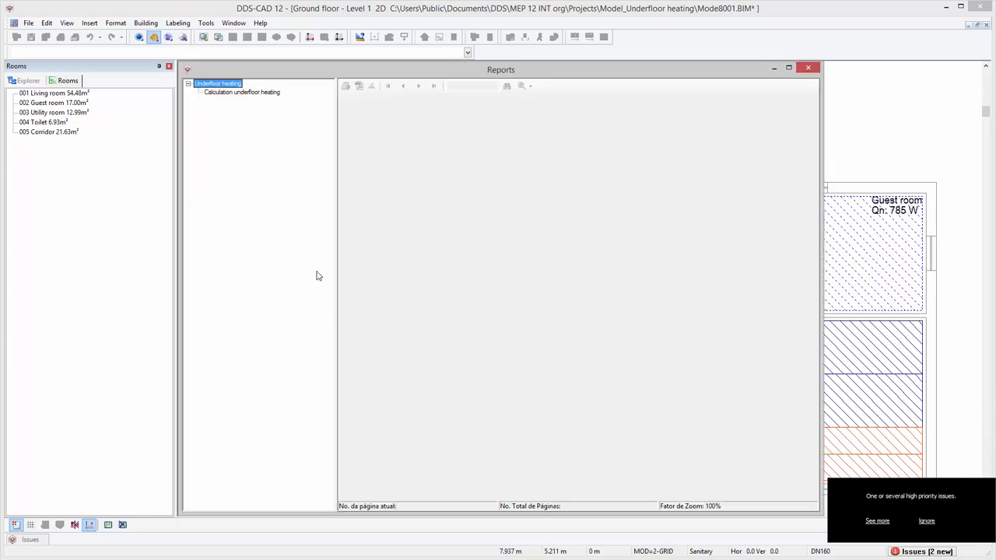
pyautogui.click(242, 91)
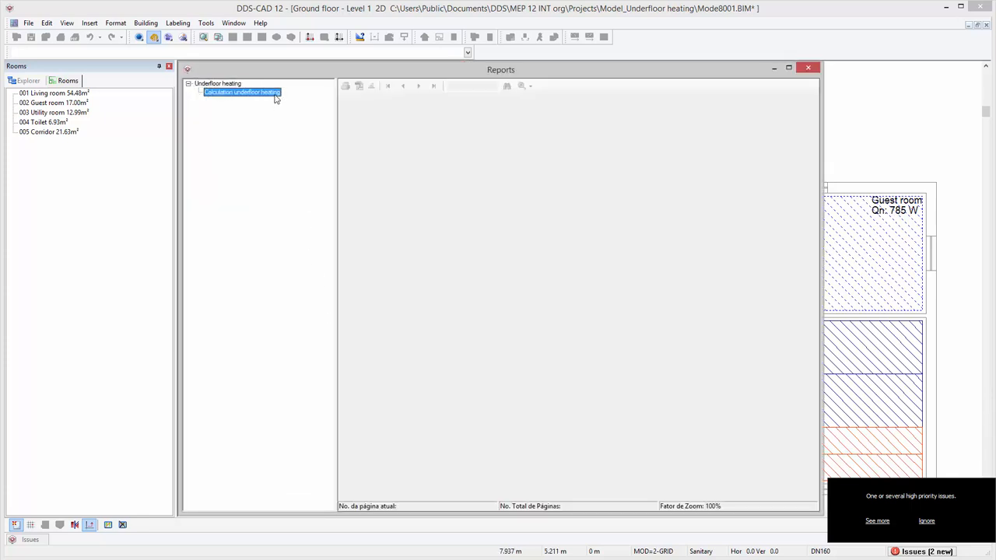
pyautogui.click(243, 92)
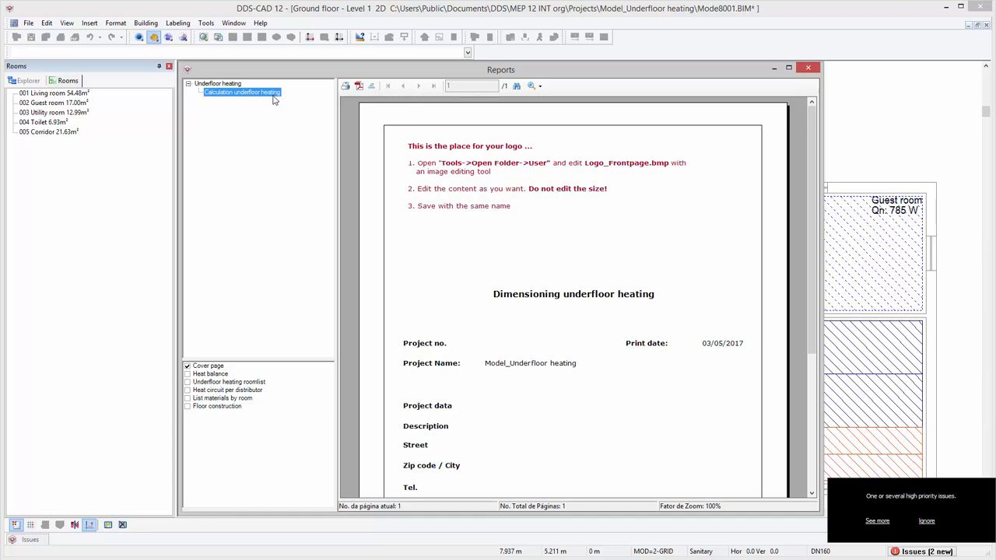
pyautogui.moveTo(221, 399)
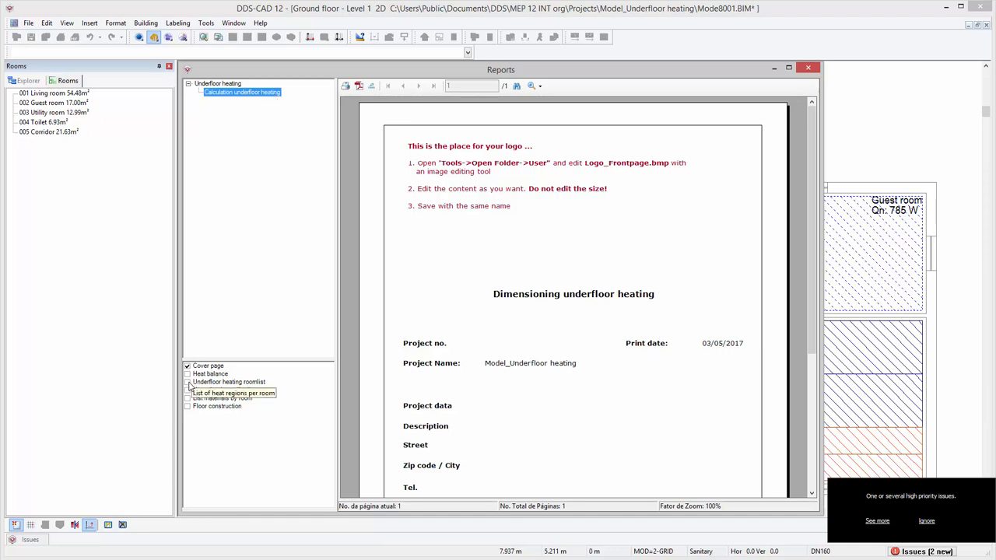
pyautogui.click(187, 383)
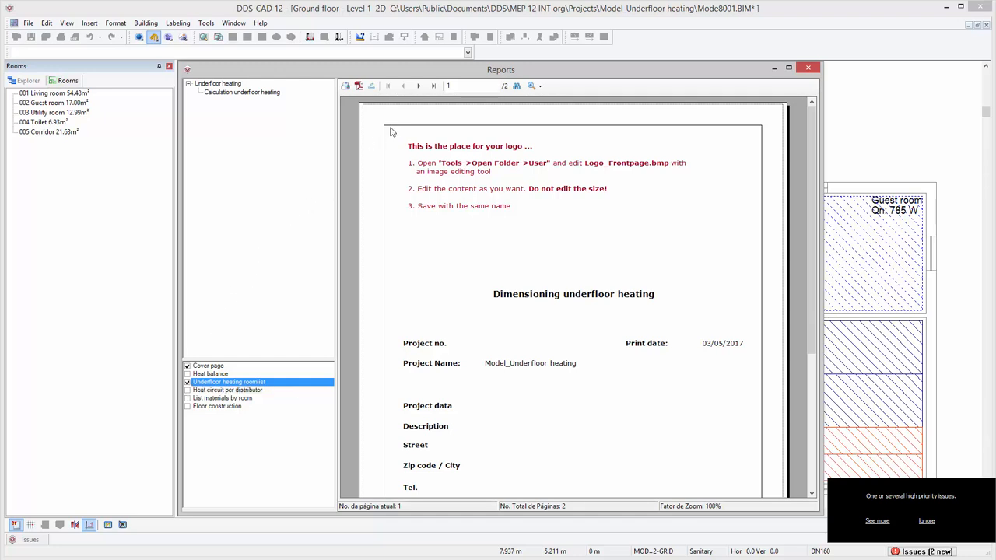
pyautogui.click(417, 86)
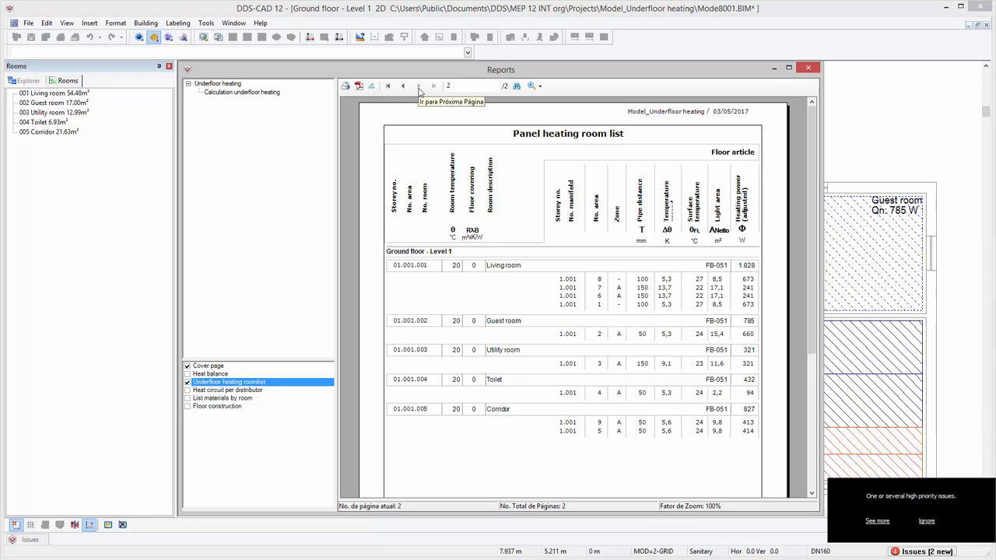
pyautogui.moveTo(420, 93)
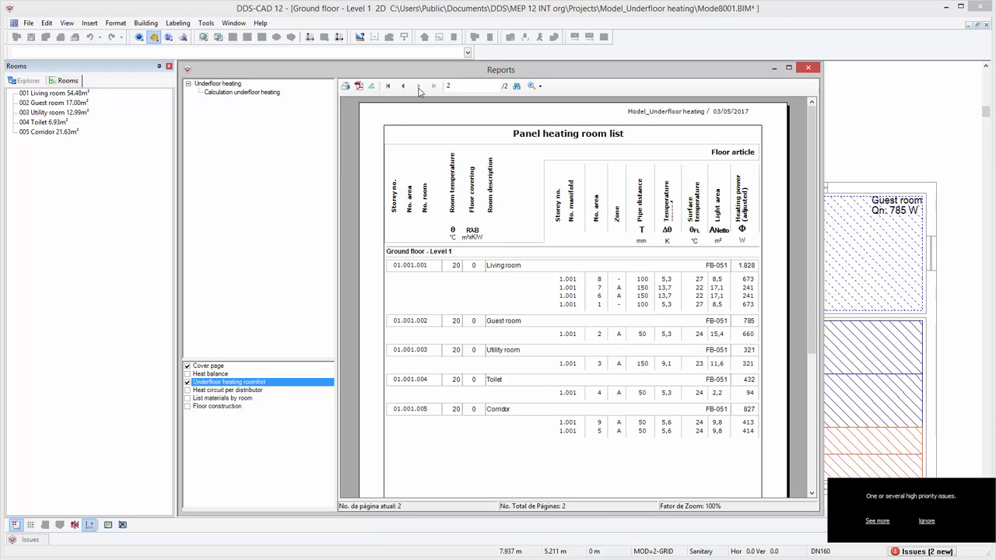
# Close the report and review the Guest room and Toilet output-below-target issues.
pyautogui.click(808, 68)
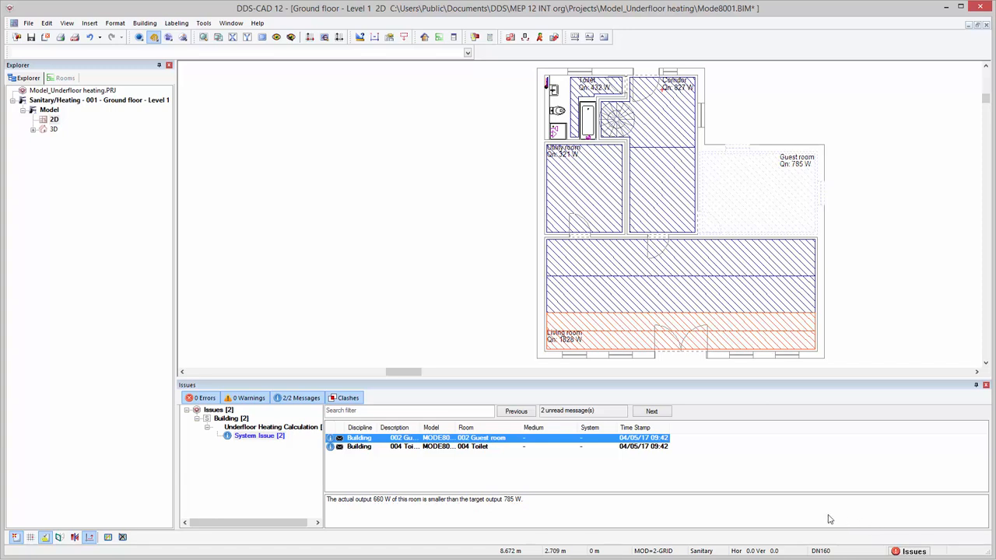
pyautogui.moveTo(585, 495)
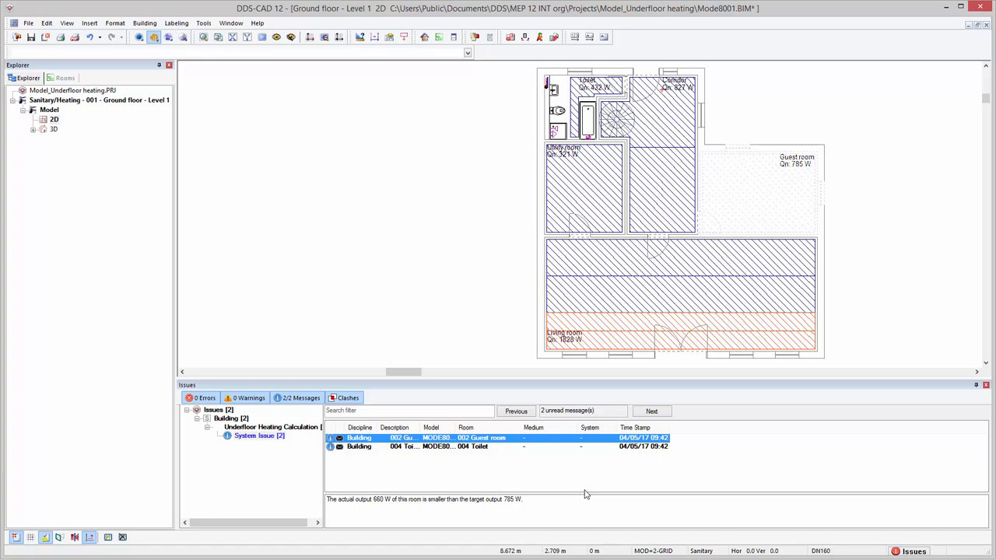
pyautogui.moveTo(489, 451)
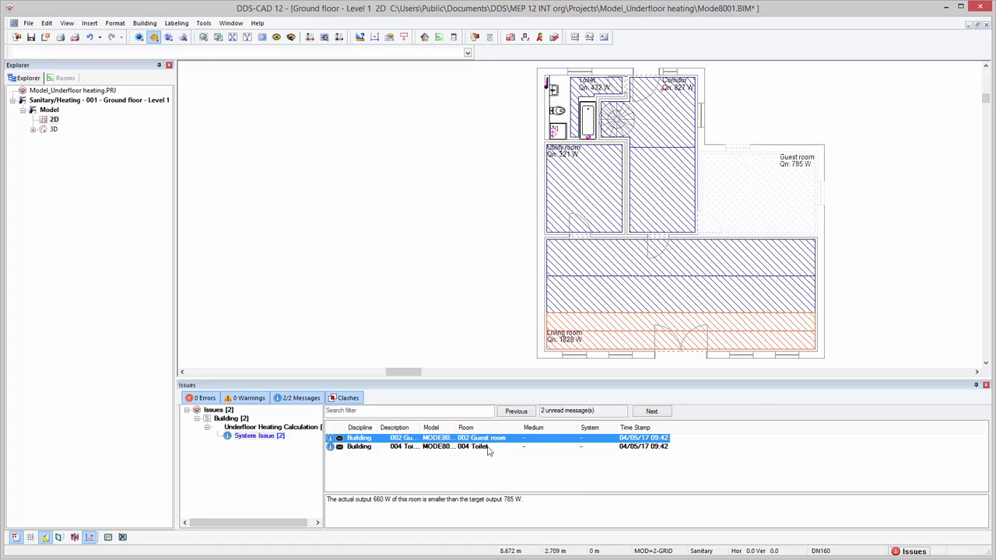
pyautogui.click(480, 447)
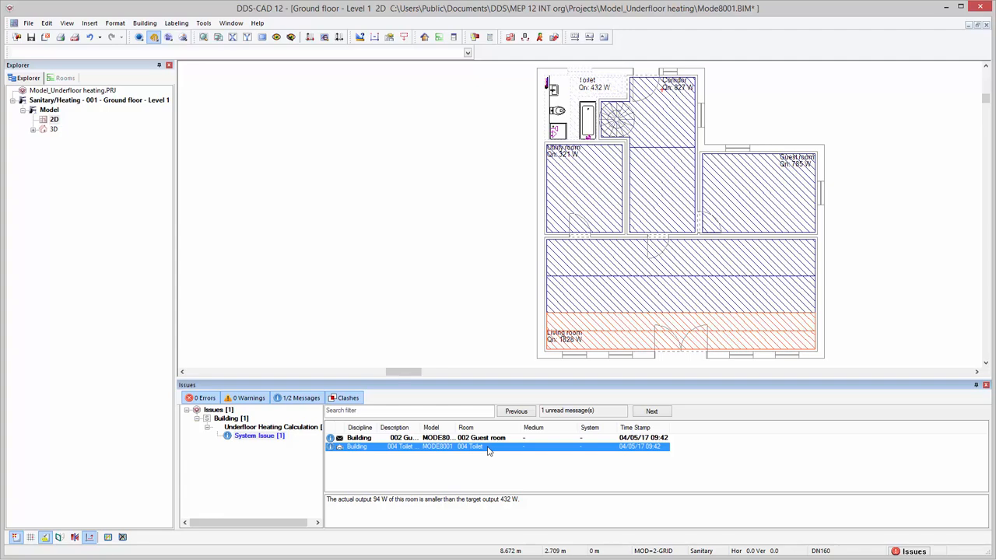
pyautogui.click(65, 77)
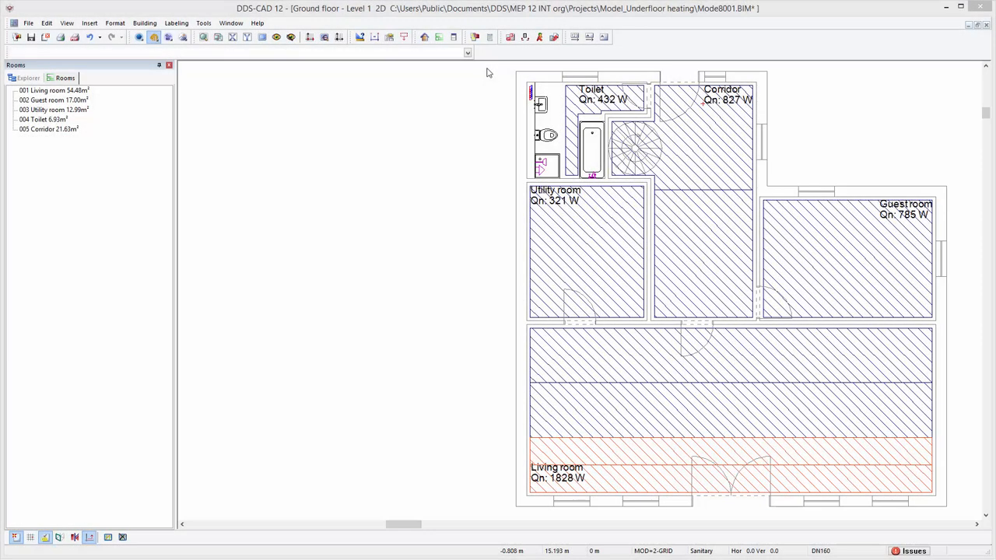
pyautogui.moveTo(489, 38)
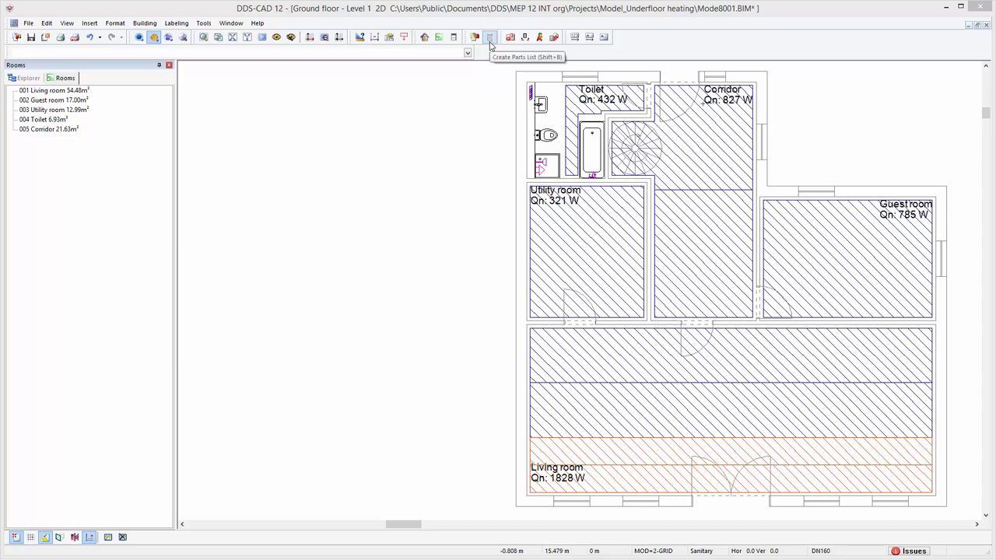
# Create the project parts list of PE-Xa pipe, foam panels and bathroom fixtures.
pyautogui.click(488, 37)
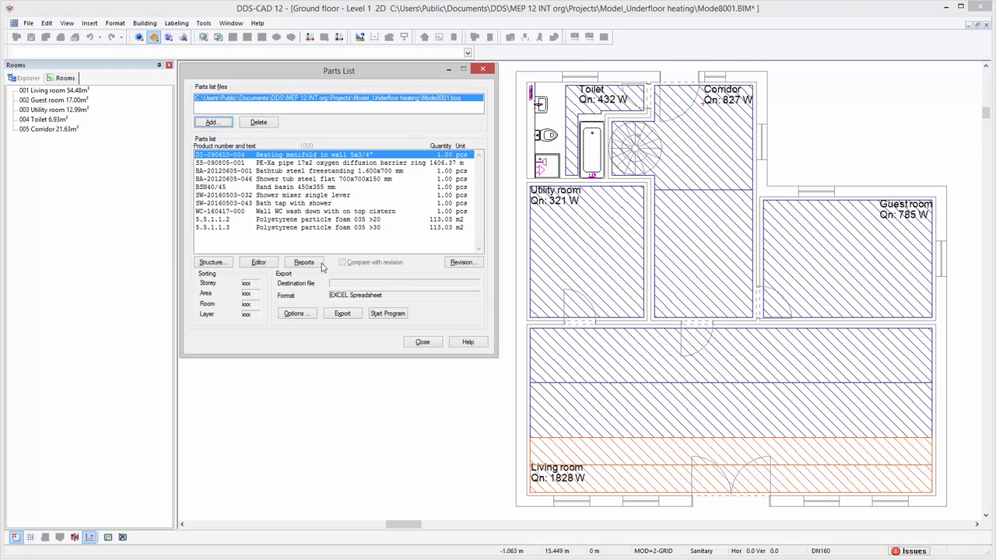
# Load the parts list report and include the parts list per room page.
pyautogui.click(305, 262)
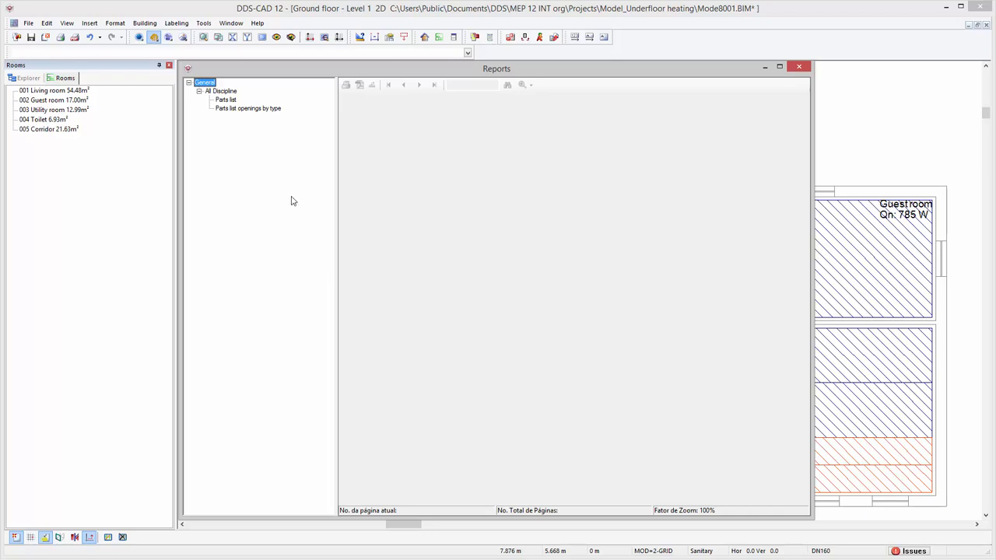
pyautogui.click(226, 100)
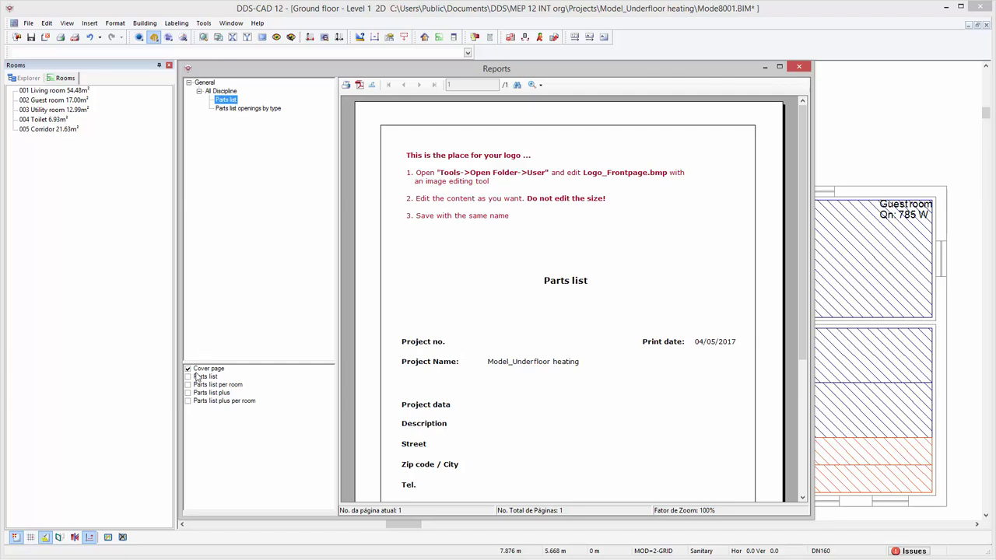
pyautogui.click(218, 384)
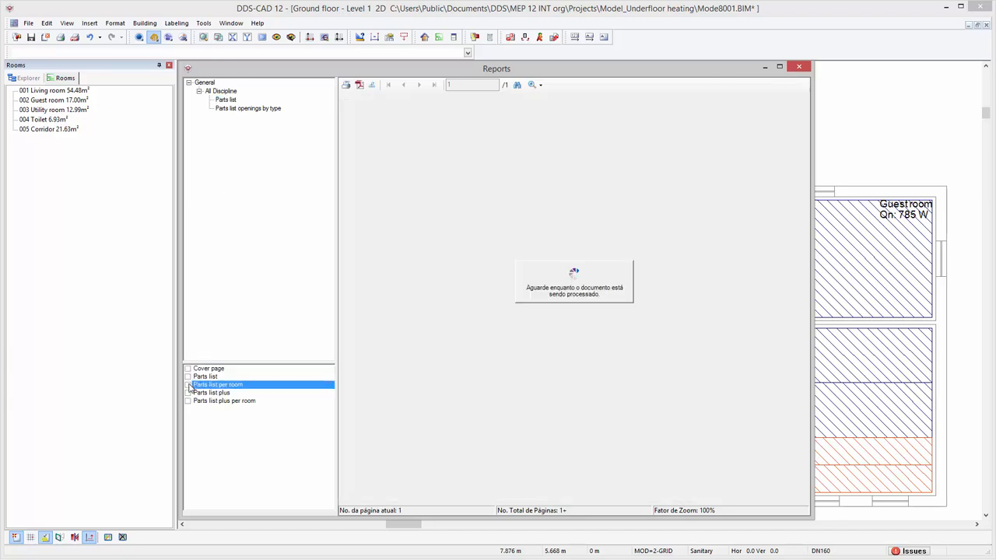